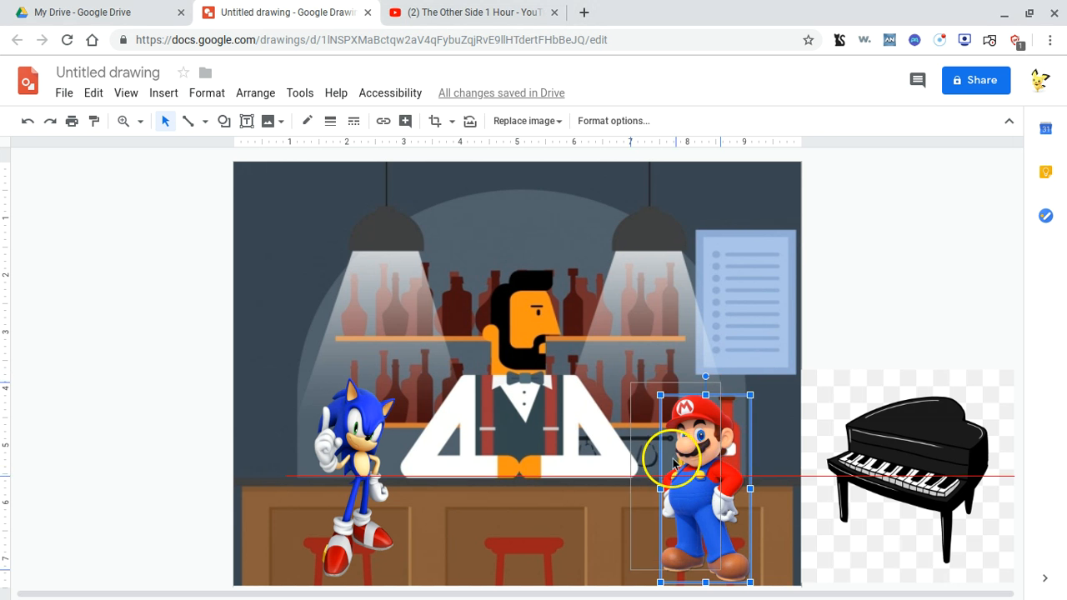
Walk Mario left across the bar and nudge him up close beside Sonic.
left_click_drag(684, 483, 659, 459)
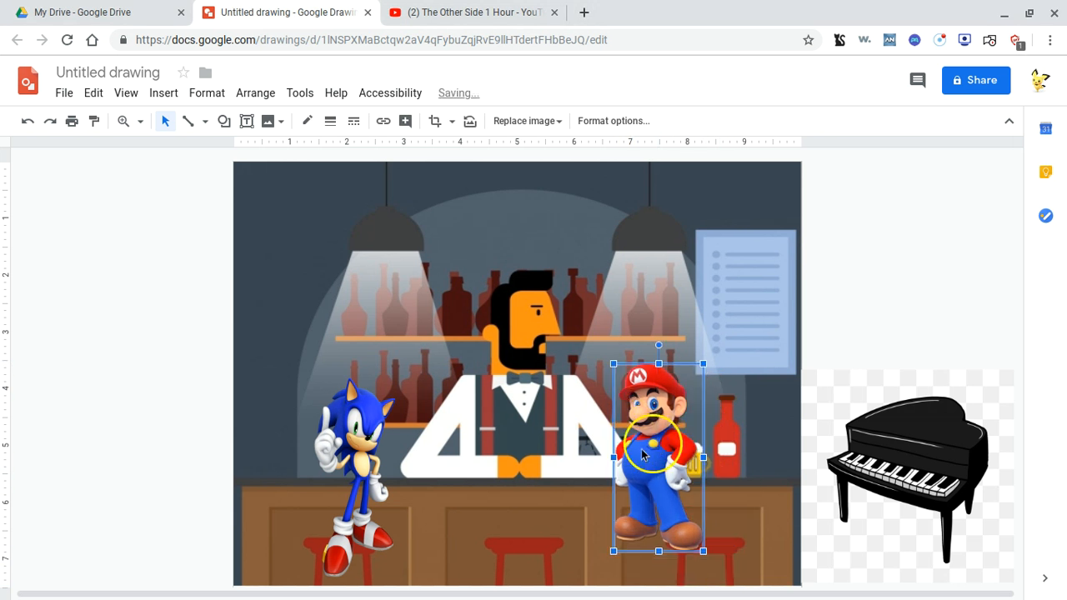
left_click_drag(659, 457, 463, 457)
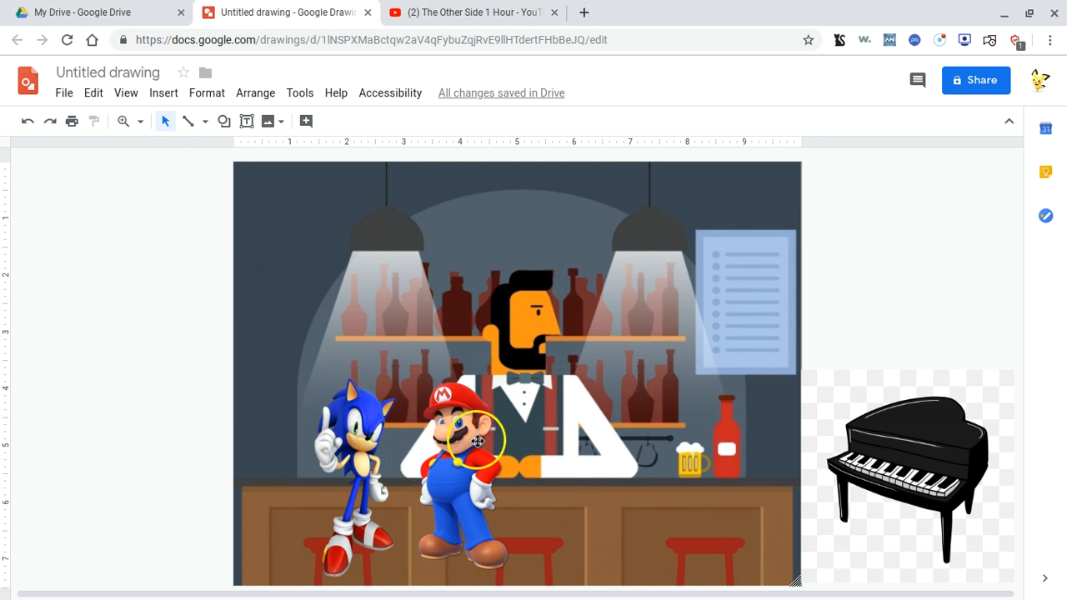
left_click_drag(479, 442, 450, 405)
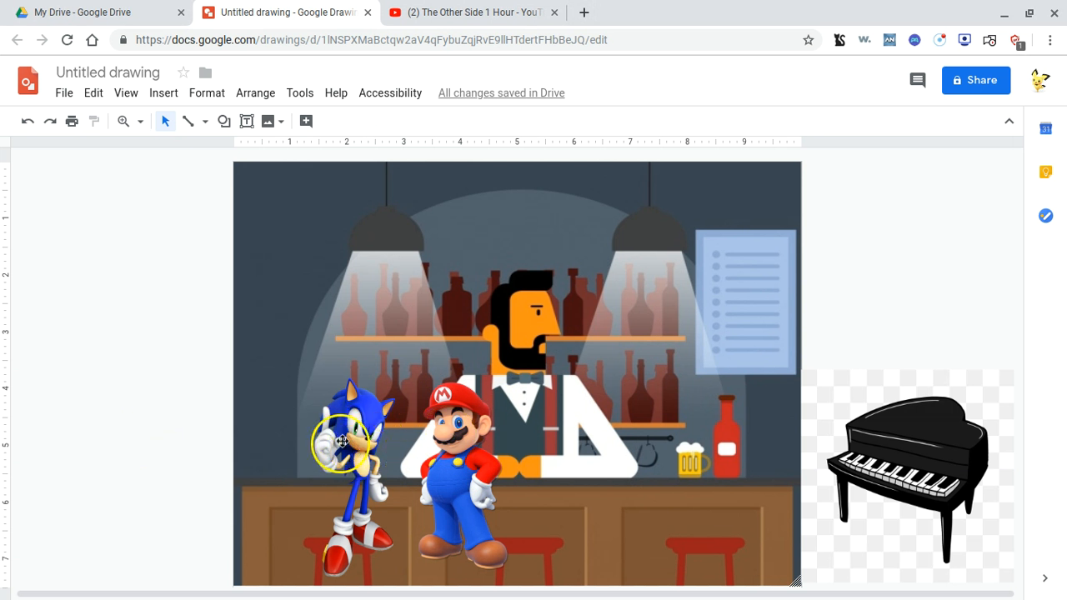
left_click(456, 438)
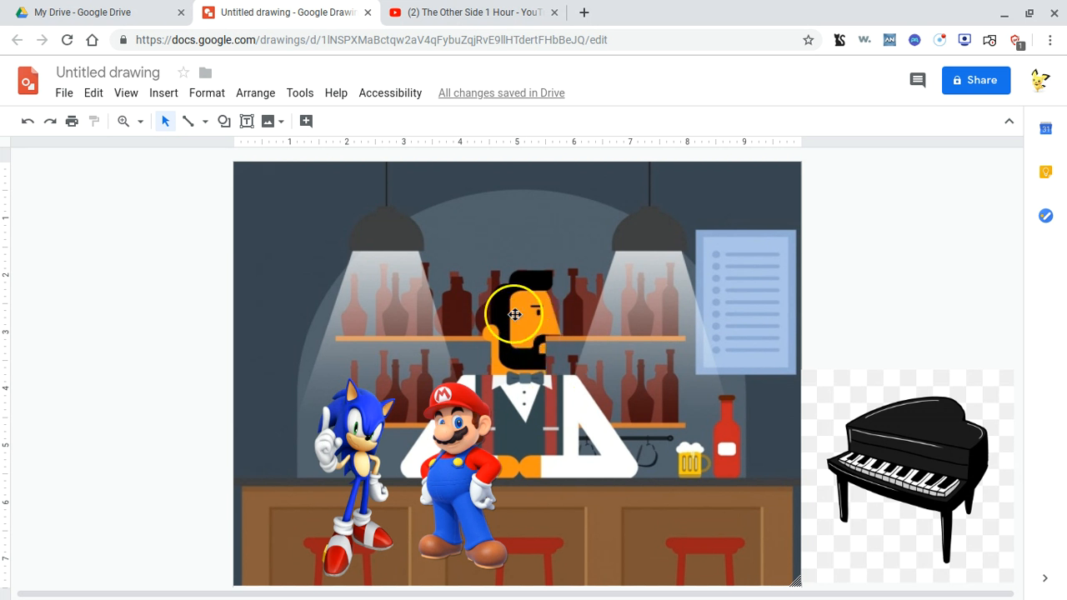
Start 'The Other Side 1 Hour' playing on YouTube and return to the drawing.
left_click(471, 12)
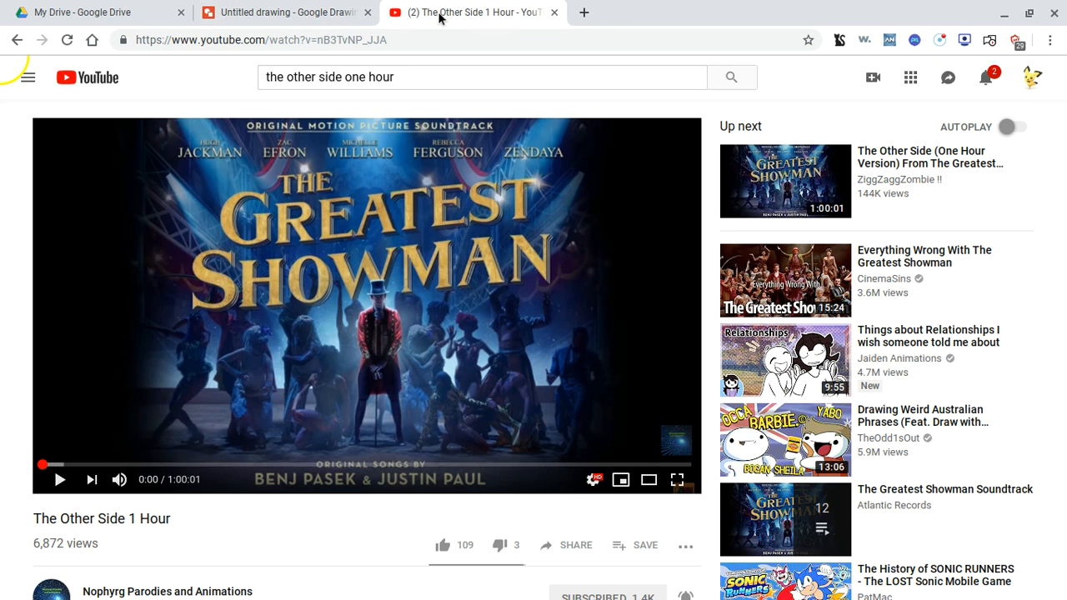
left_click(59, 479)
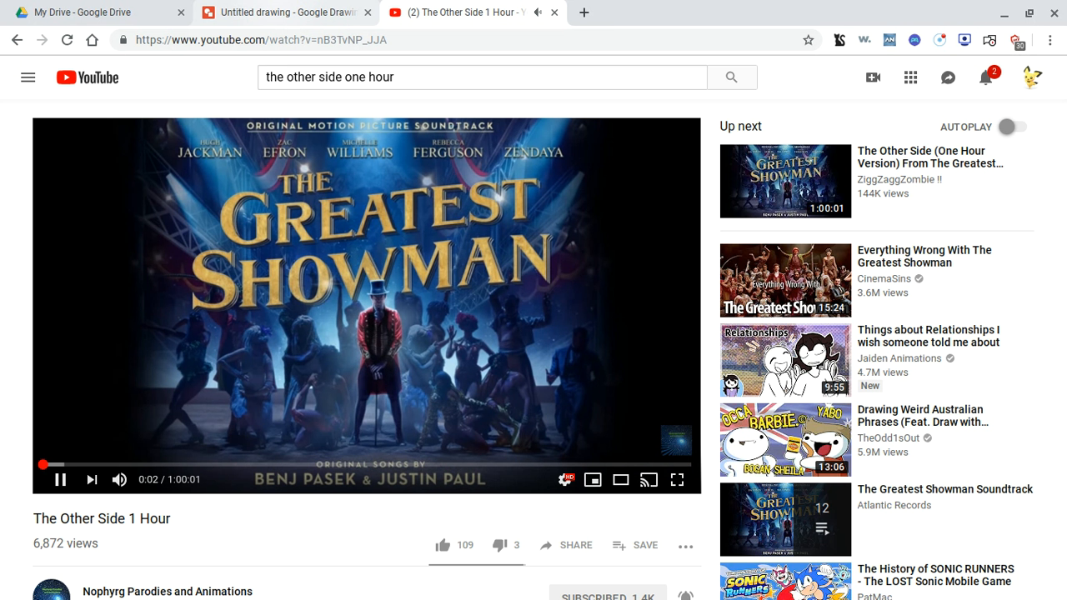
left_click(288, 12)
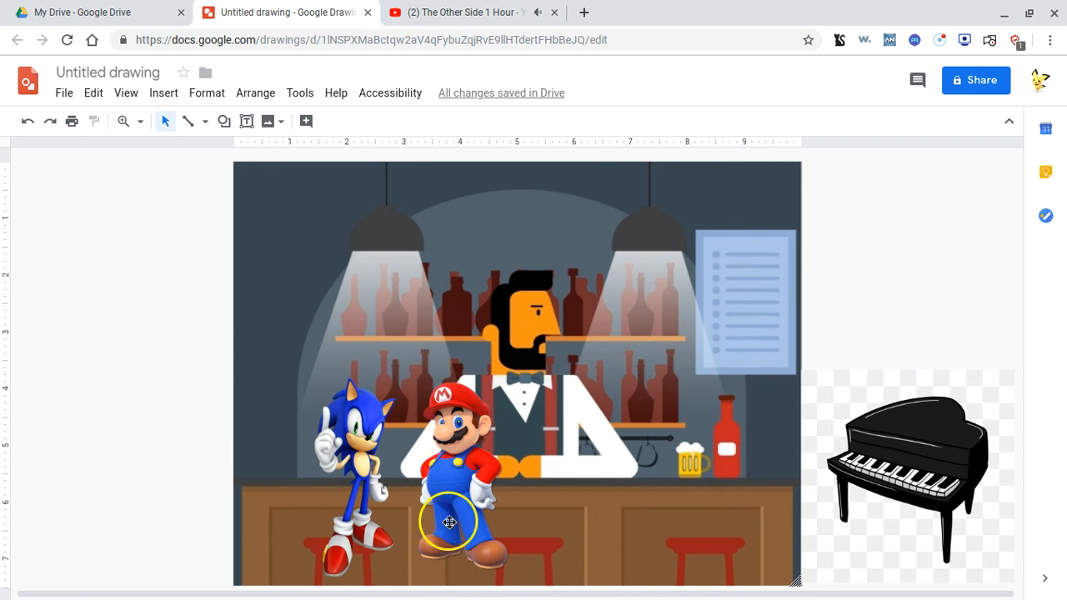
left_click_drag(450, 523, 450, 429)
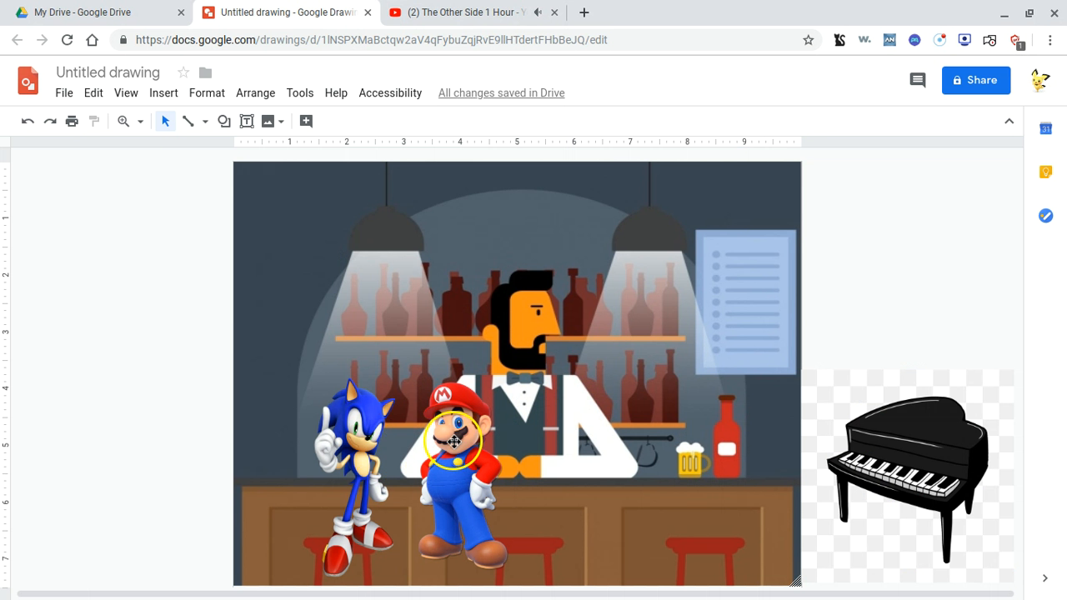
left_click(450, 450)
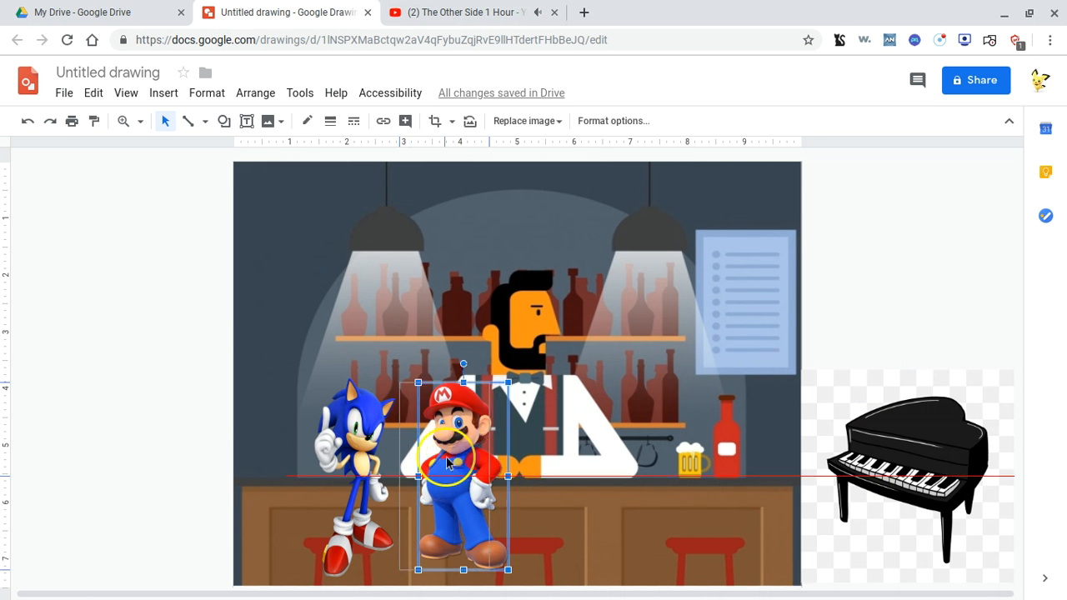
left_click_drag(450, 463, 425, 459)
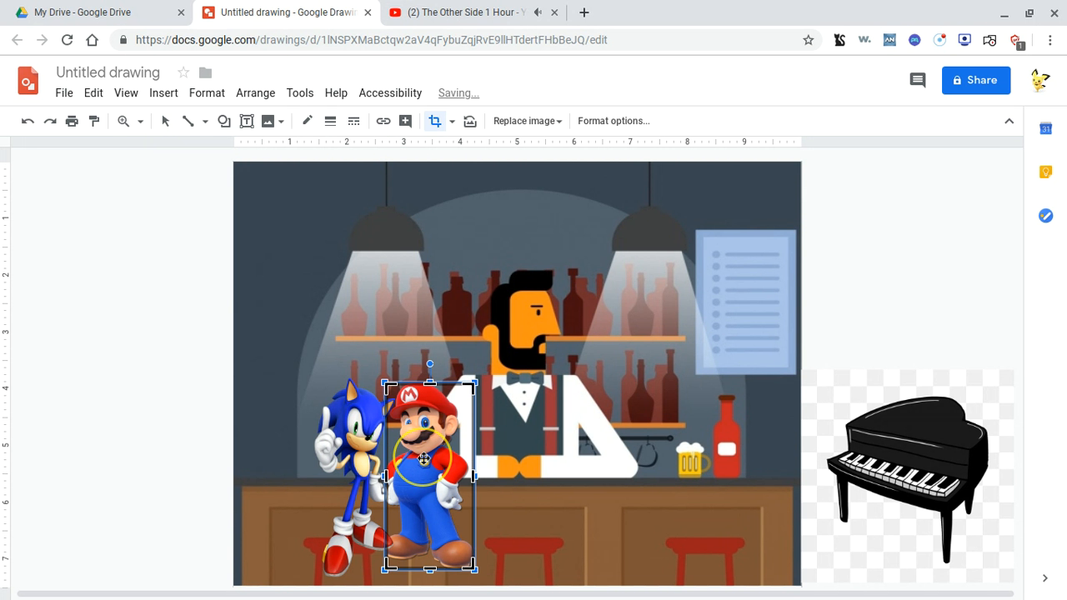
left_click_drag(429, 463, 553, 446)
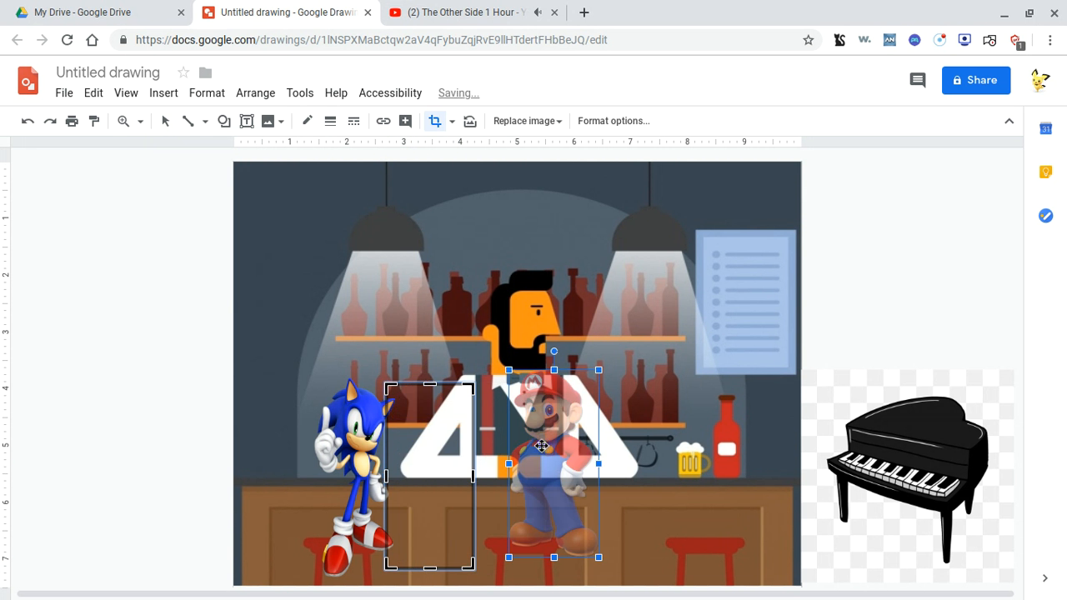
key("Delete")
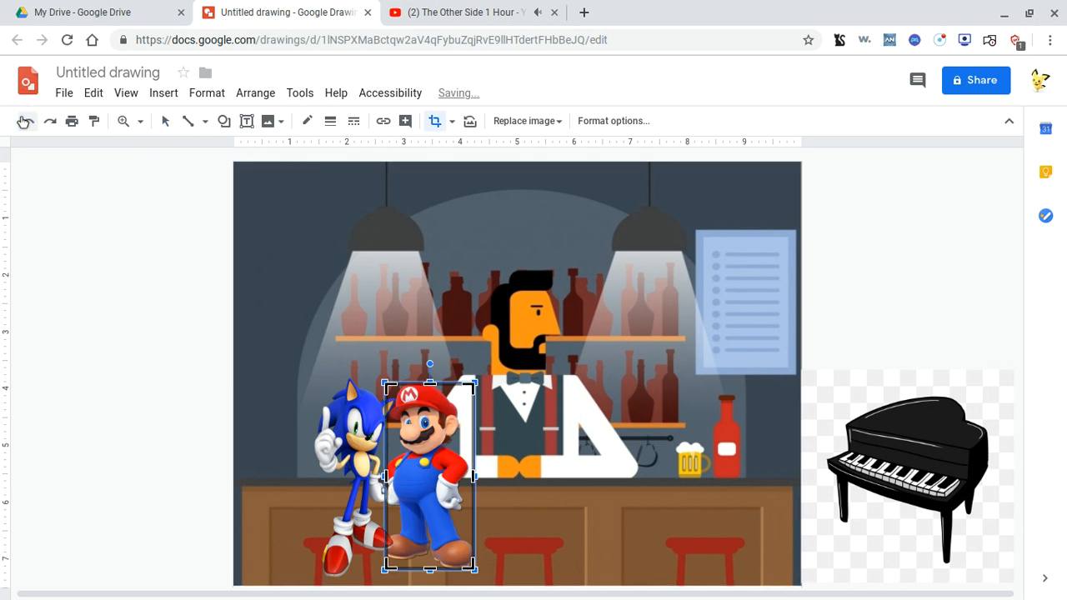
left_click_drag(429, 475, 463, 475)
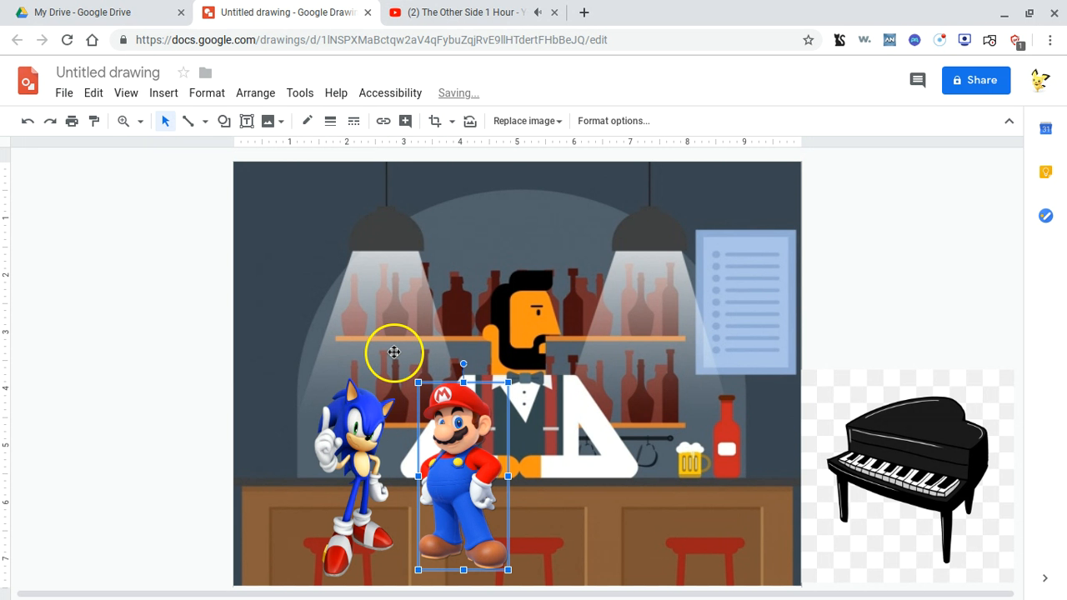
Walk Mario past the bartender and back beside Sonic, then push Sonic to the left edge.
left_click_drag(395, 353, 438, 446)
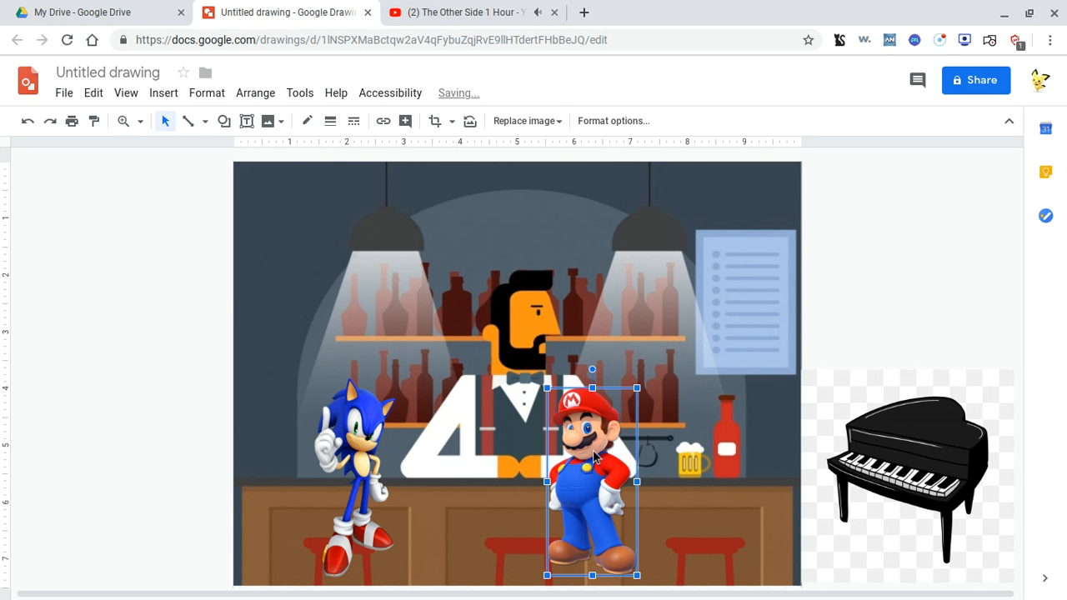
mouse_move(640, 438)
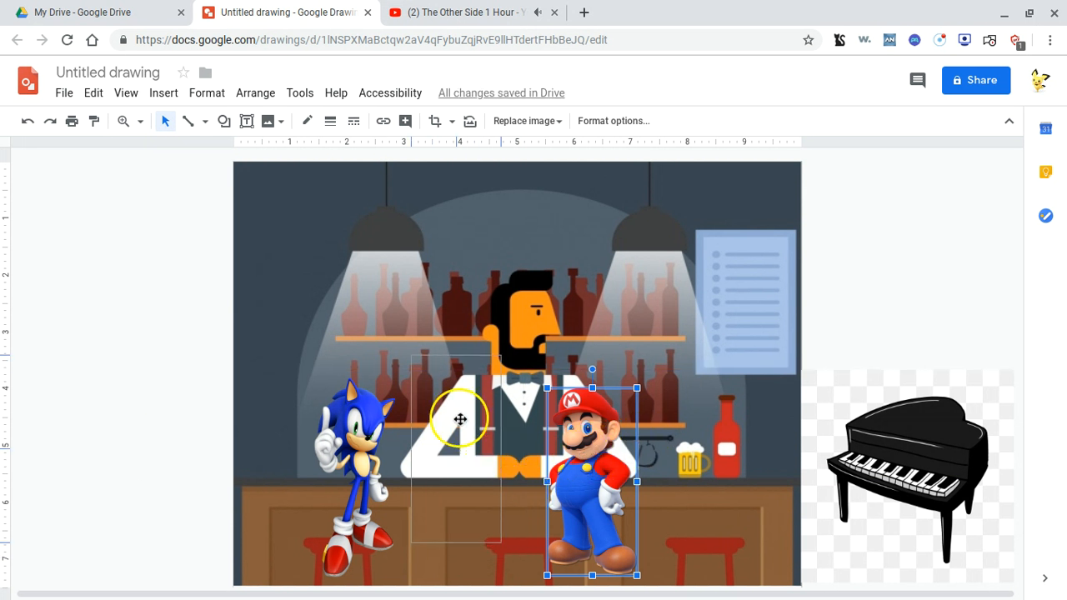
left_click_drag(592, 480, 693, 383)
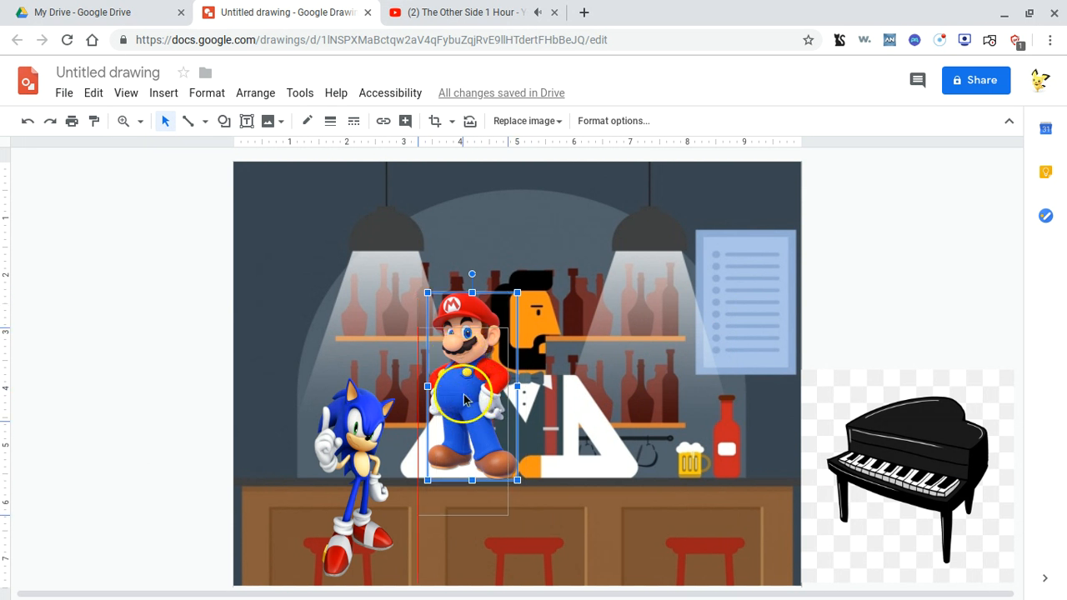
left_click_drag(472, 386, 444, 452)
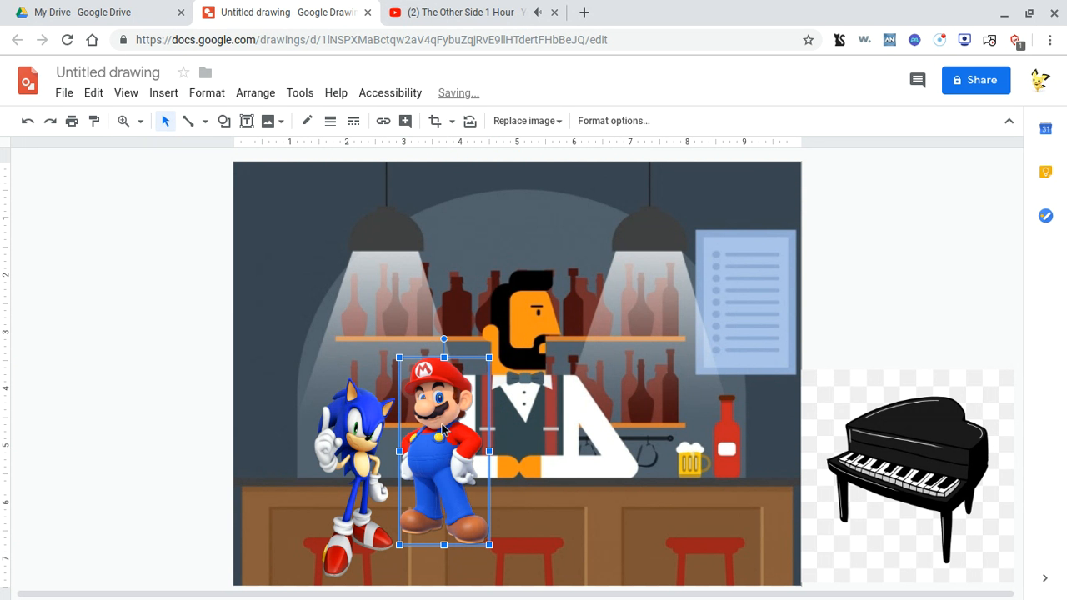
left_click_drag(443, 425, 424, 472)
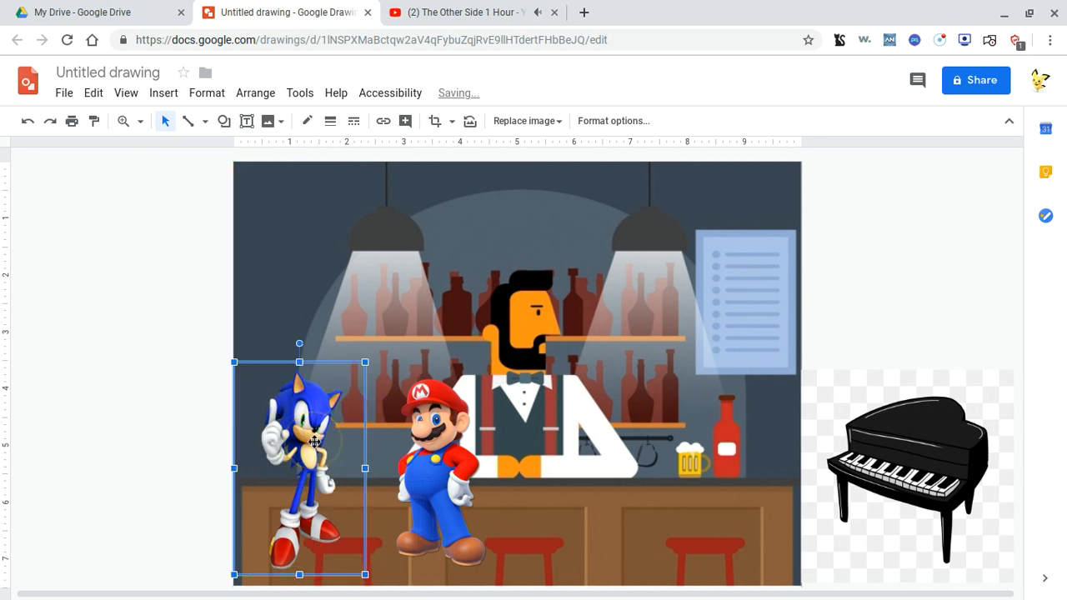
Walk Sonic to the beer mug and back left, then place Mario before the bartender.
left_click_drag(316, 442, 357, 448)
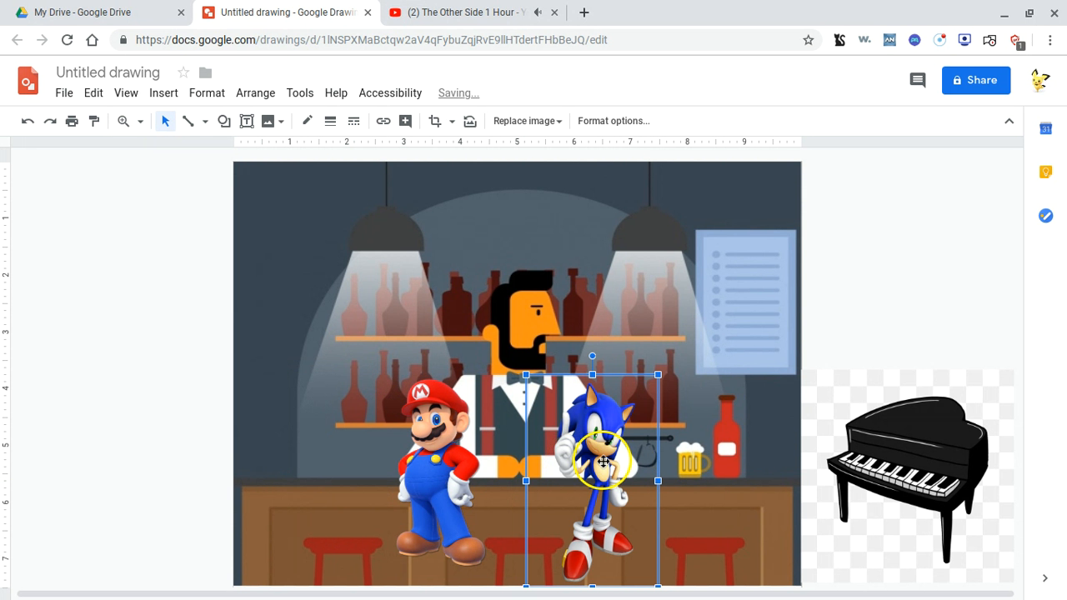
left_click_drag(601, 463, 667, 475)
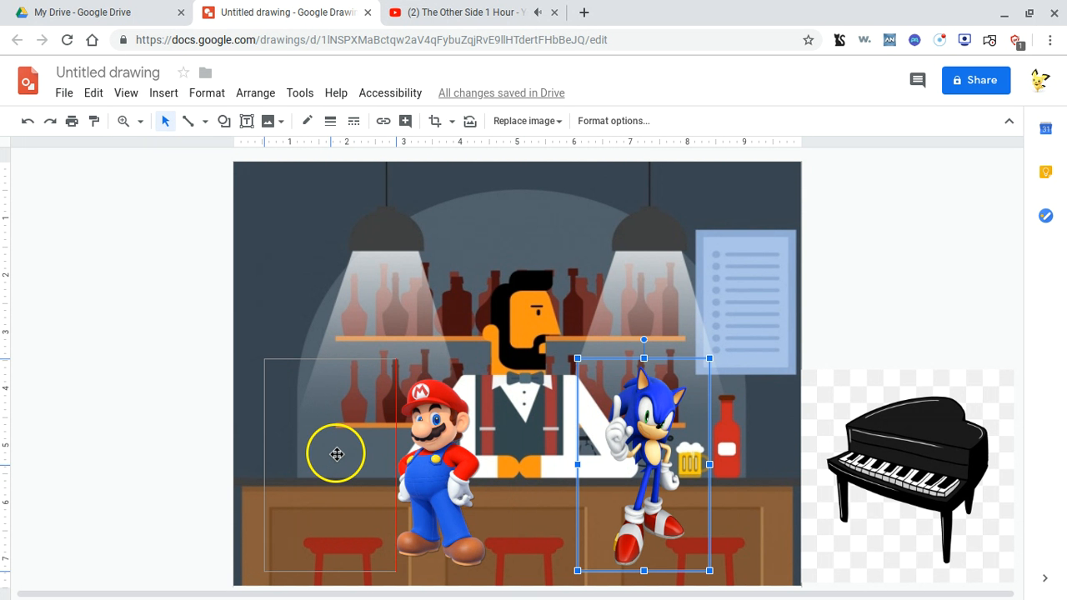
left_click_drag(644, 450, 329, 450)
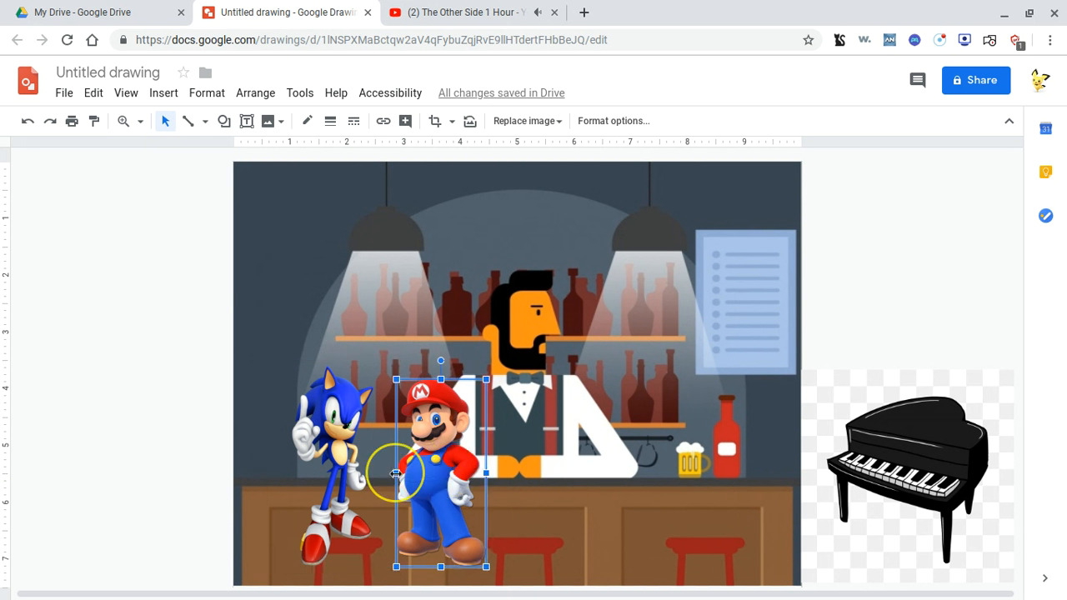
left_click_drag(440, 474, 518, 473)
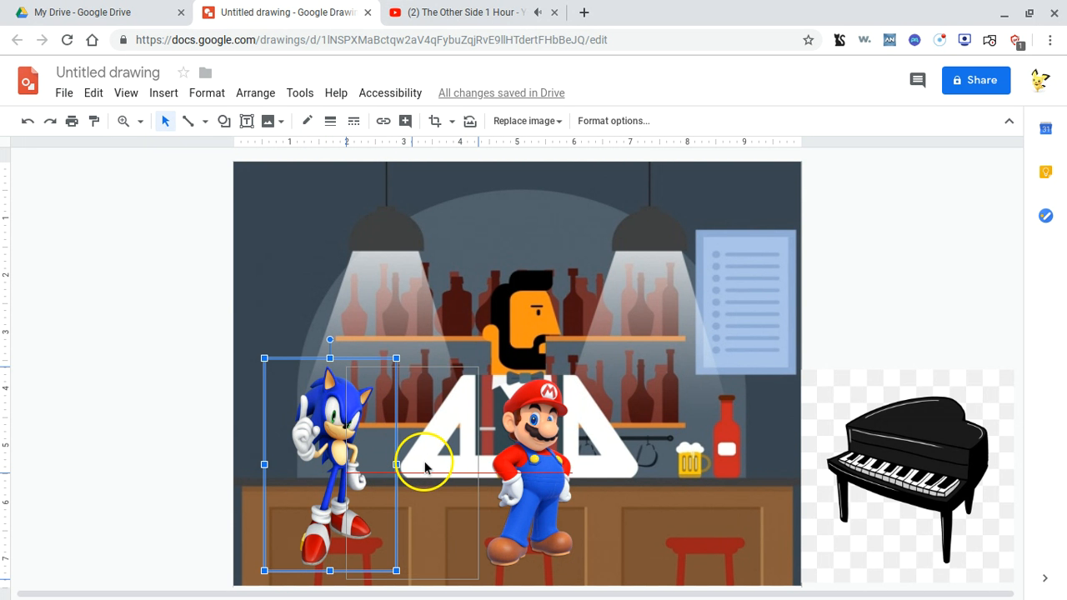
Slide Mario off-canvas beside the piano and walk Sonic over to the beer mug.
left_click_drag(329, 465, 530, 473)
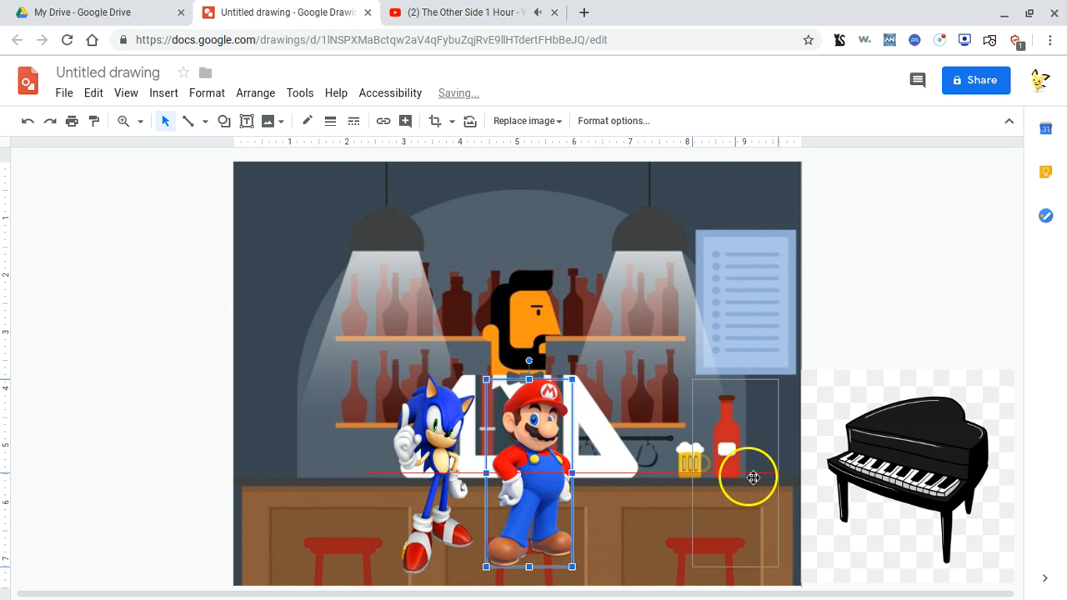
left_click_drag(529, 474, 803, 475)
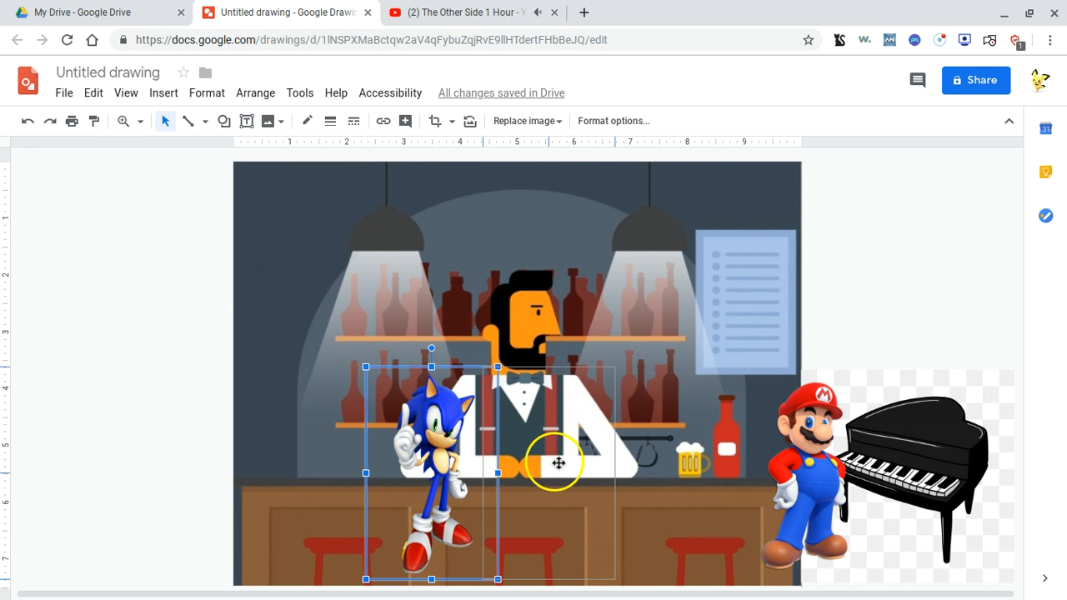
left_click_drag(432, 463, 569, 472)
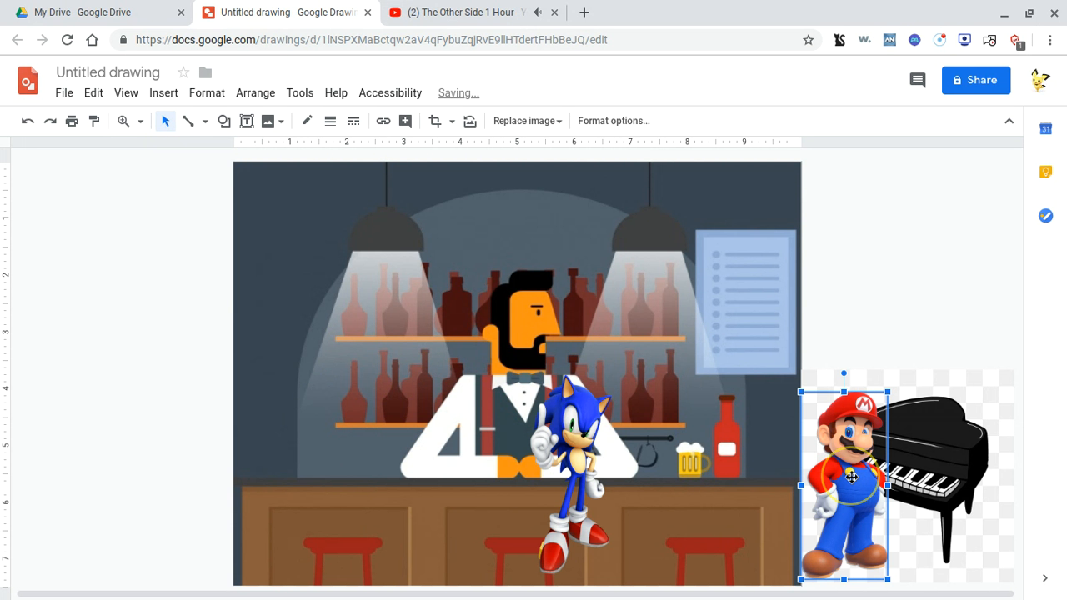
left_click(567, 467)
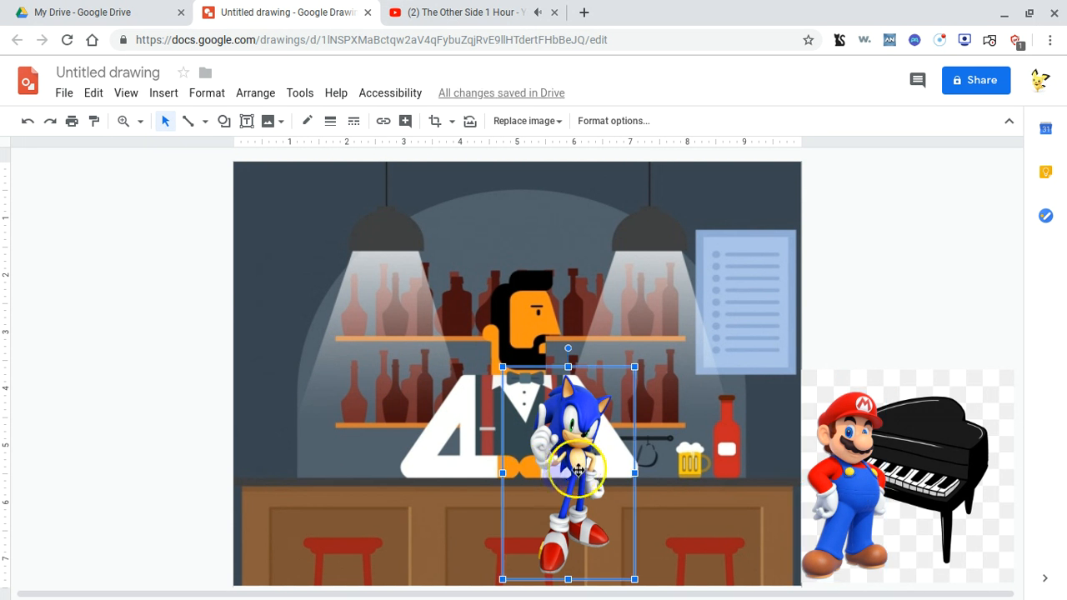
left_click_drag(567, 473, 650, 475)
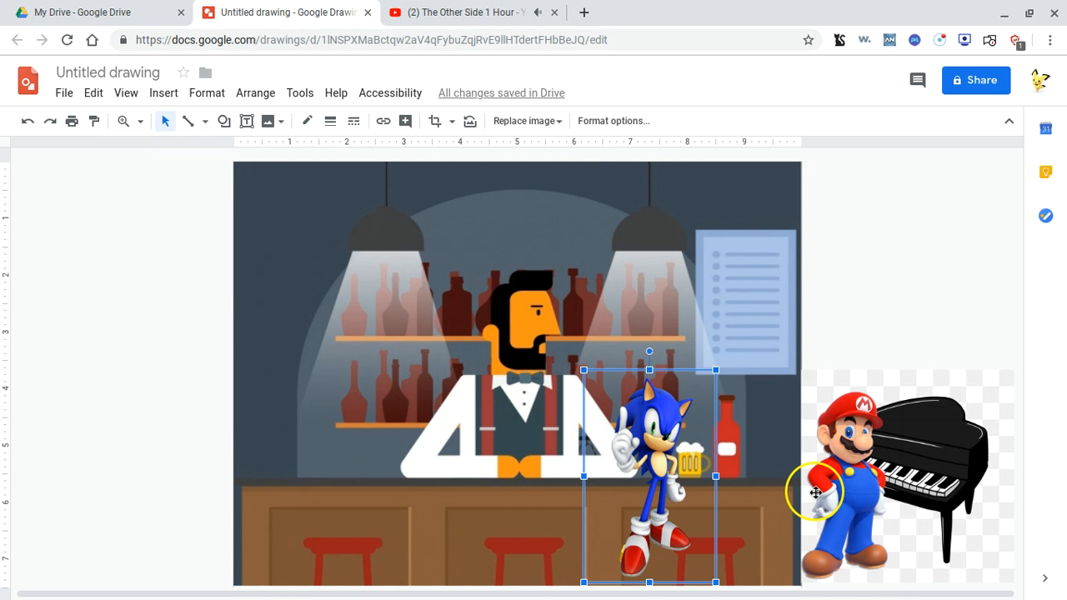
left_click(842, 484)
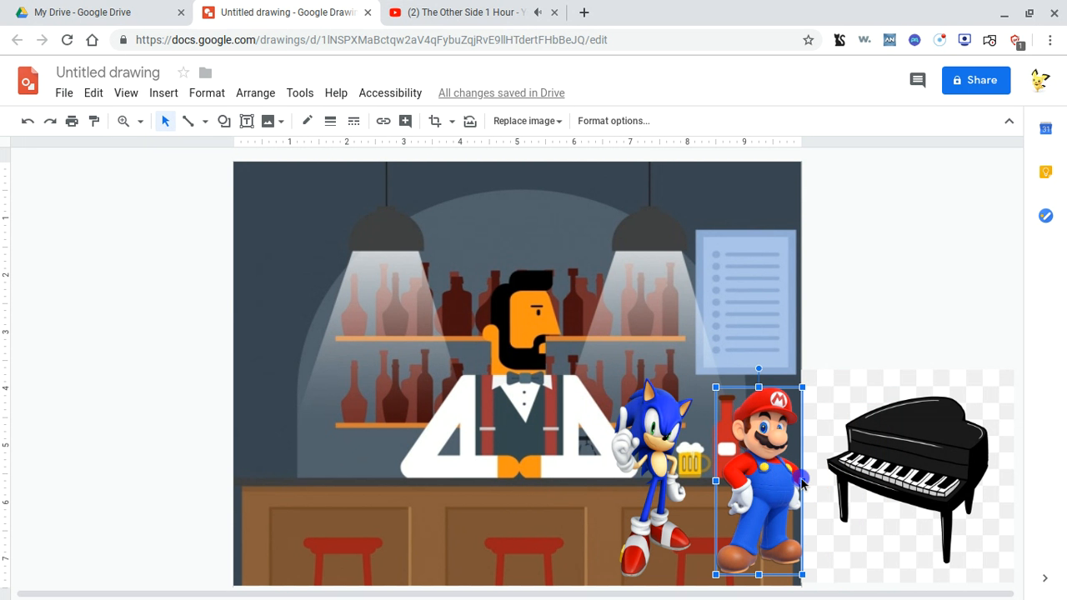
mouse_move(805, 486)
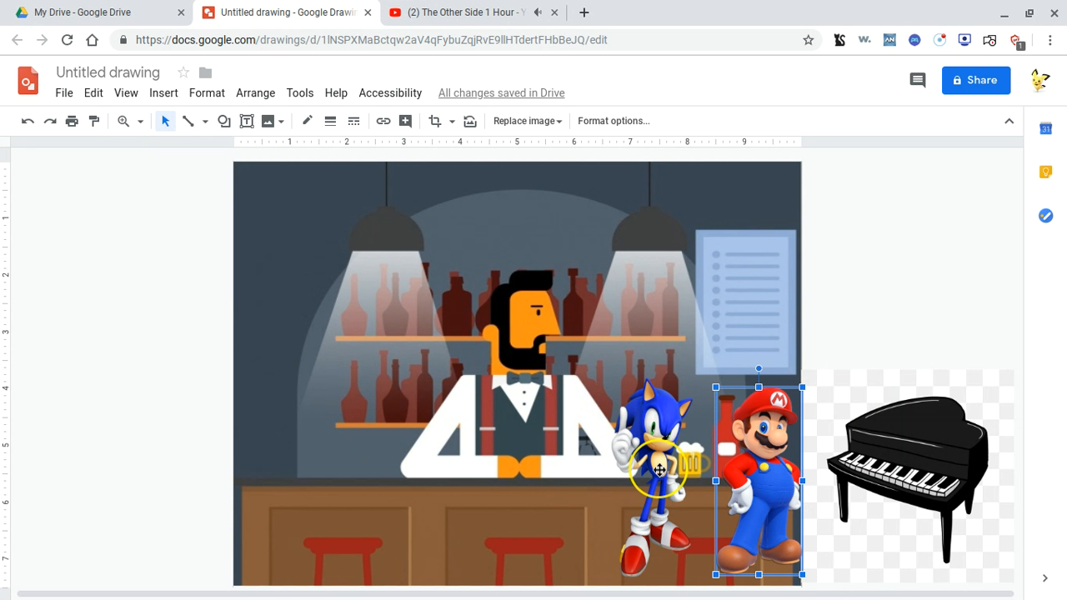
Drag Sonic in stages to the scene's far left edge, then select Mario.
left_click_drag(759, 481, 649, 475)
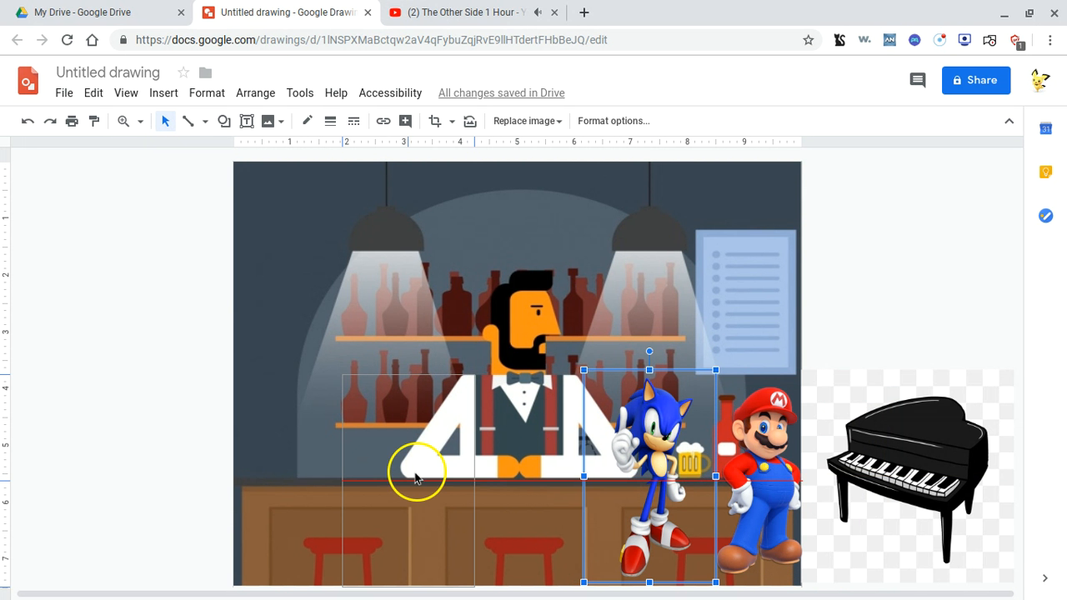
left_click_drag(649, 477, 365, 477)
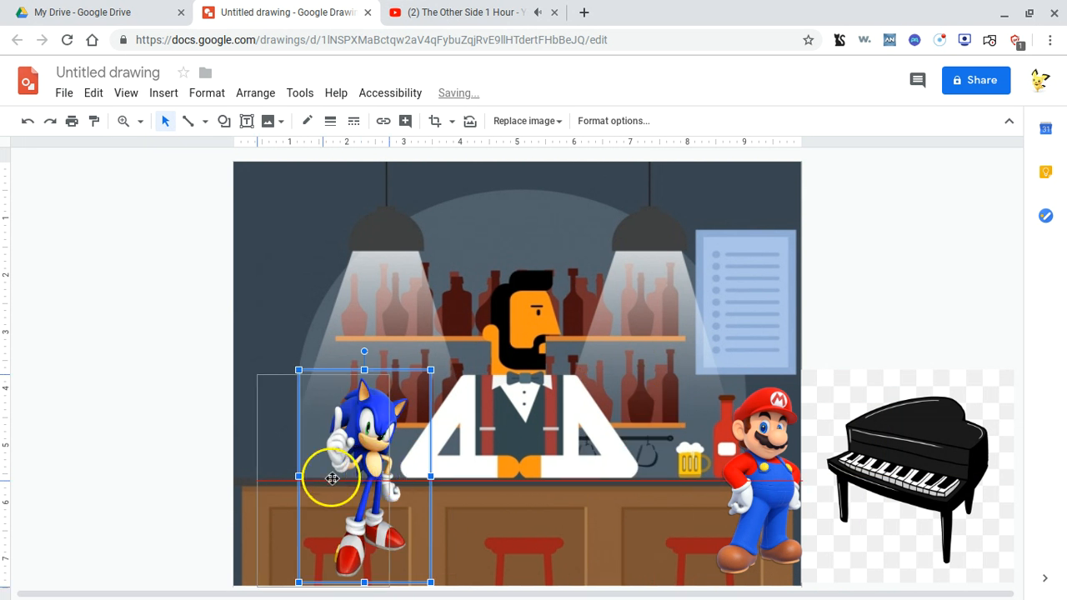
left_click_drag(331, 477, 310, 474)
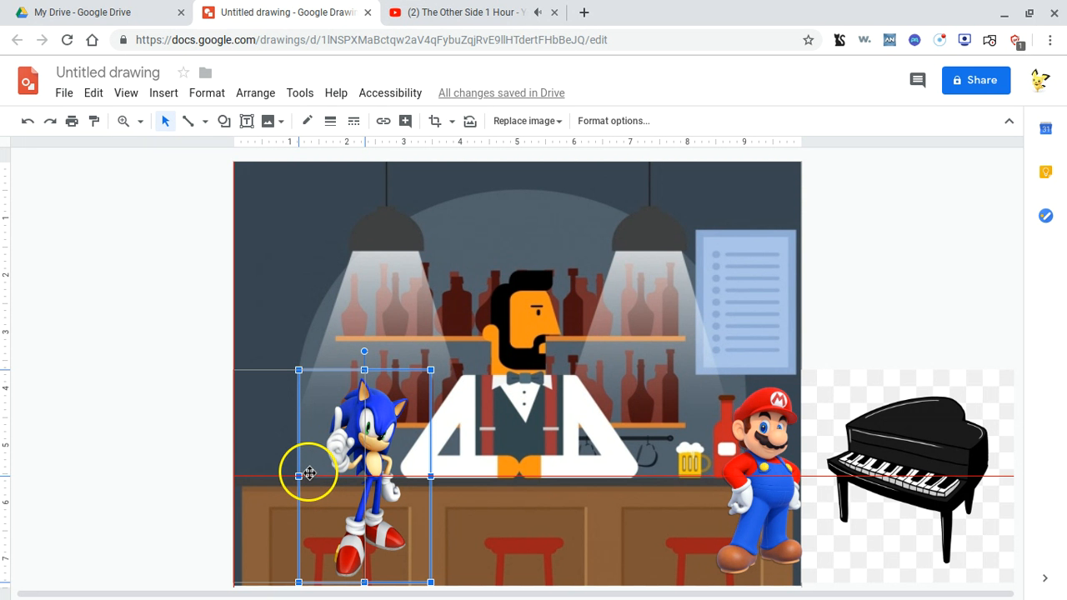
left_click(759, 475)
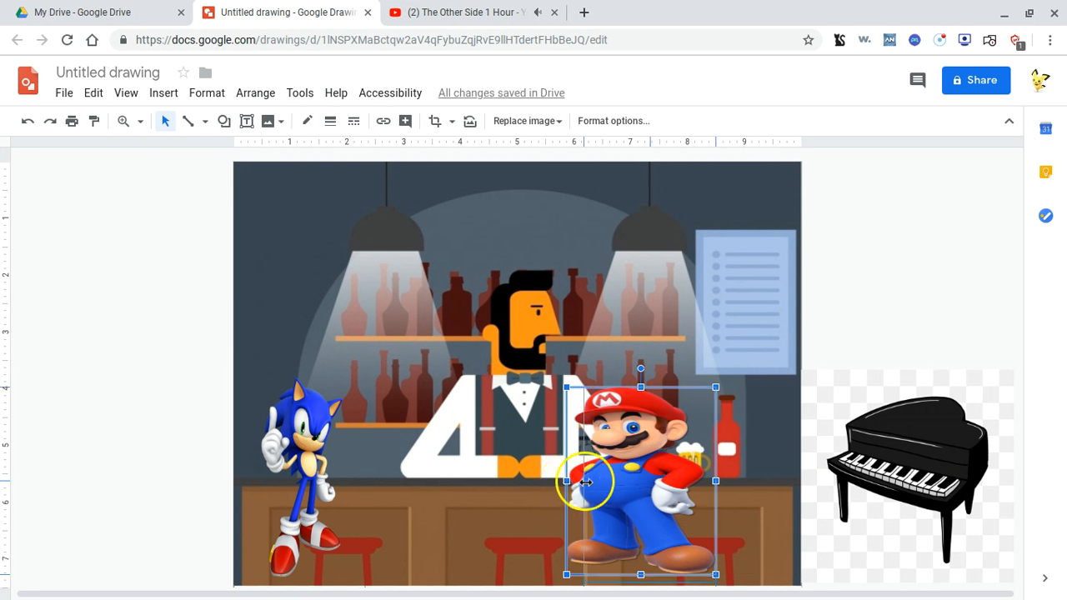
Place Mario beside the red bottle, then move Sonic from the far left to the bar's centre.
left_click_drag(588, 481, 672, 481)
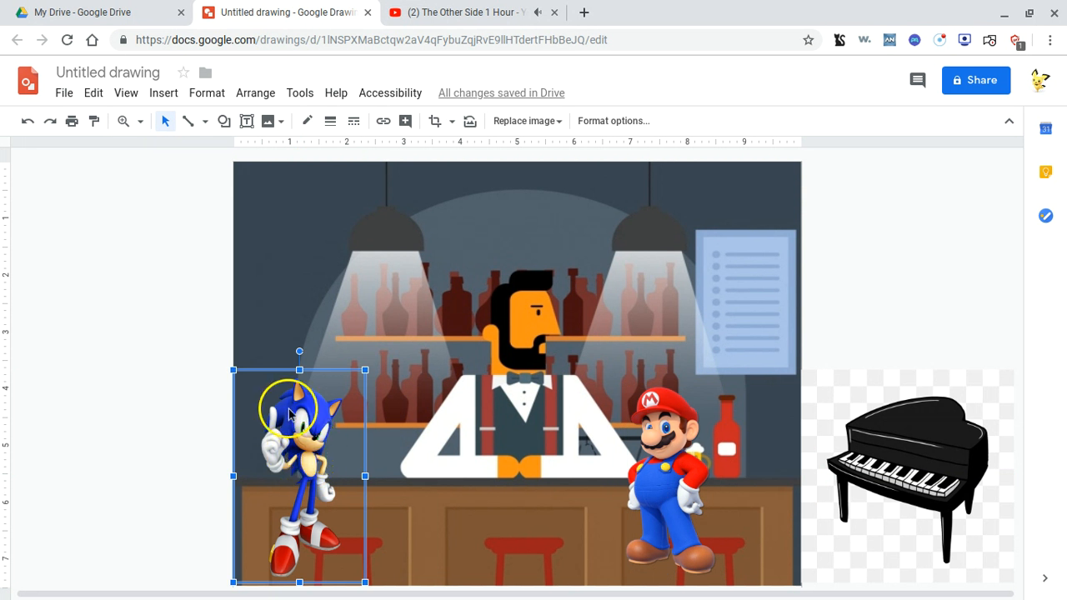
mouse_move(323, 453)
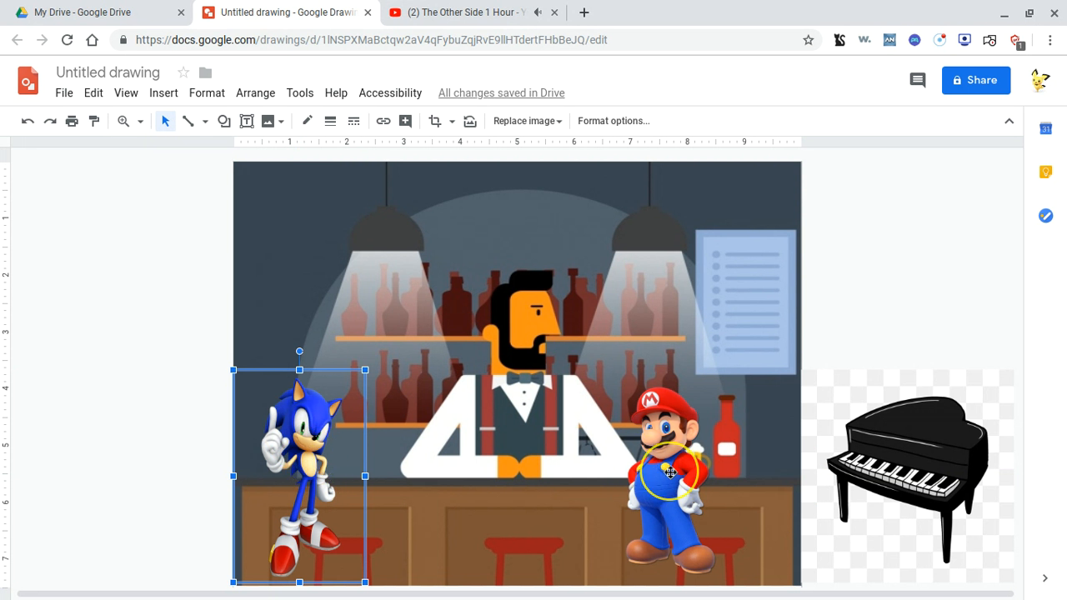
left_click(667, 450)
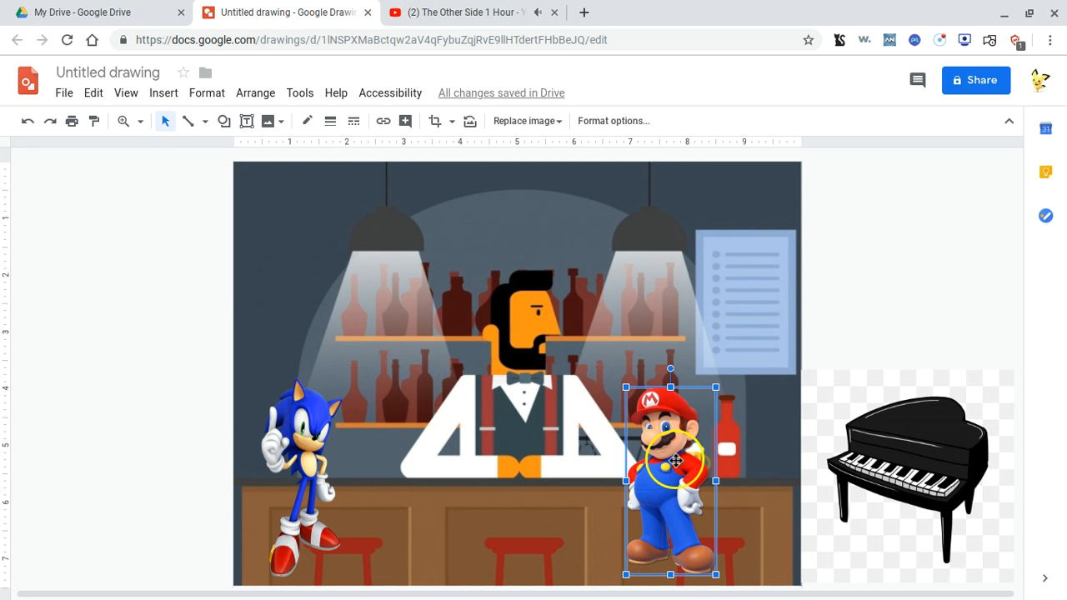
mouse_move(308, 450)
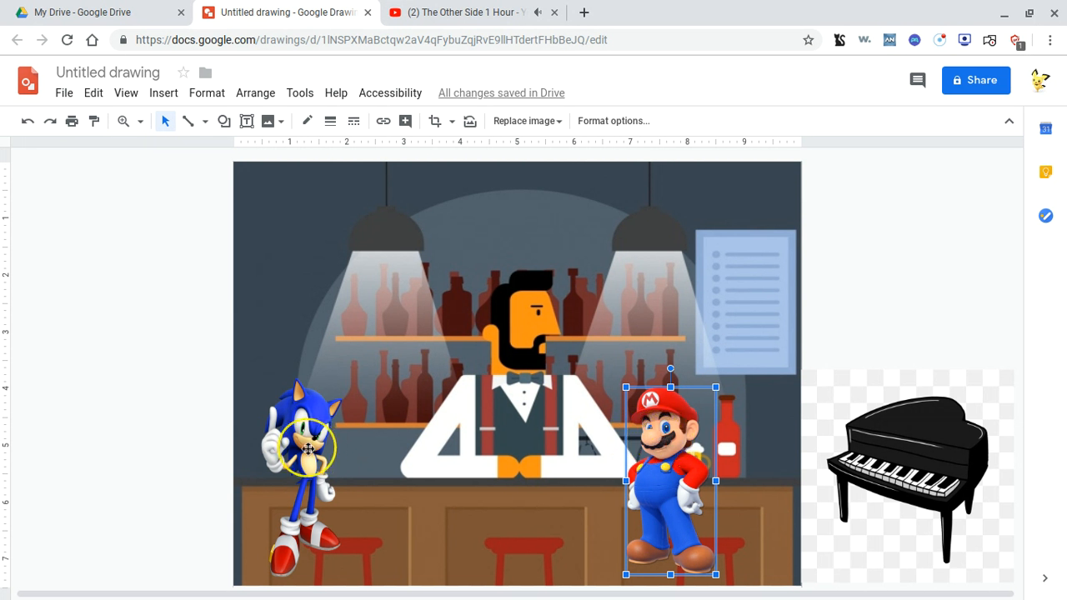
left_click(300, 450)
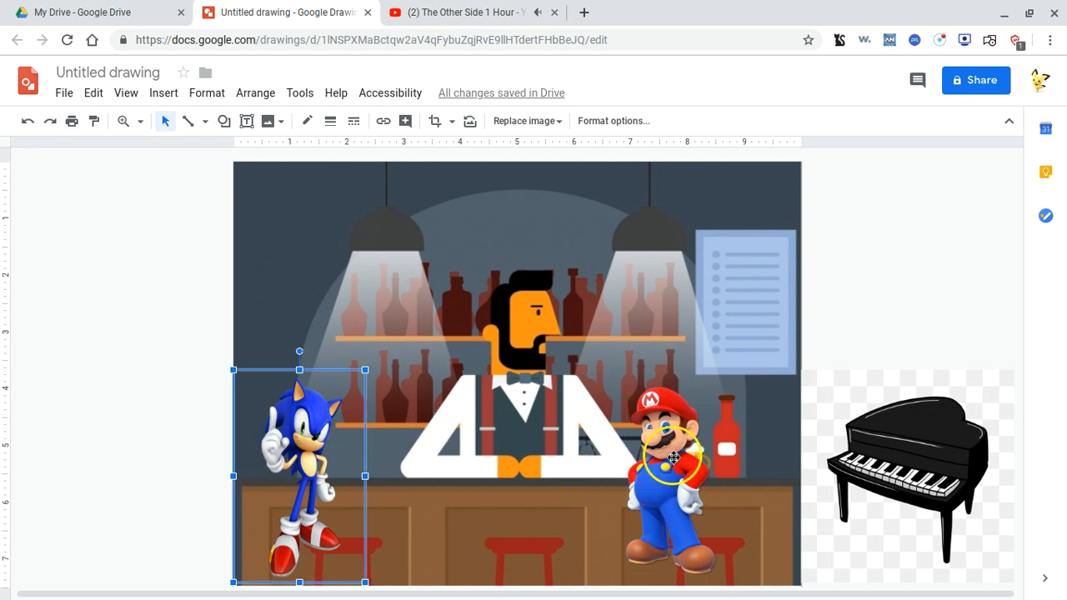
left_click(673, 450)
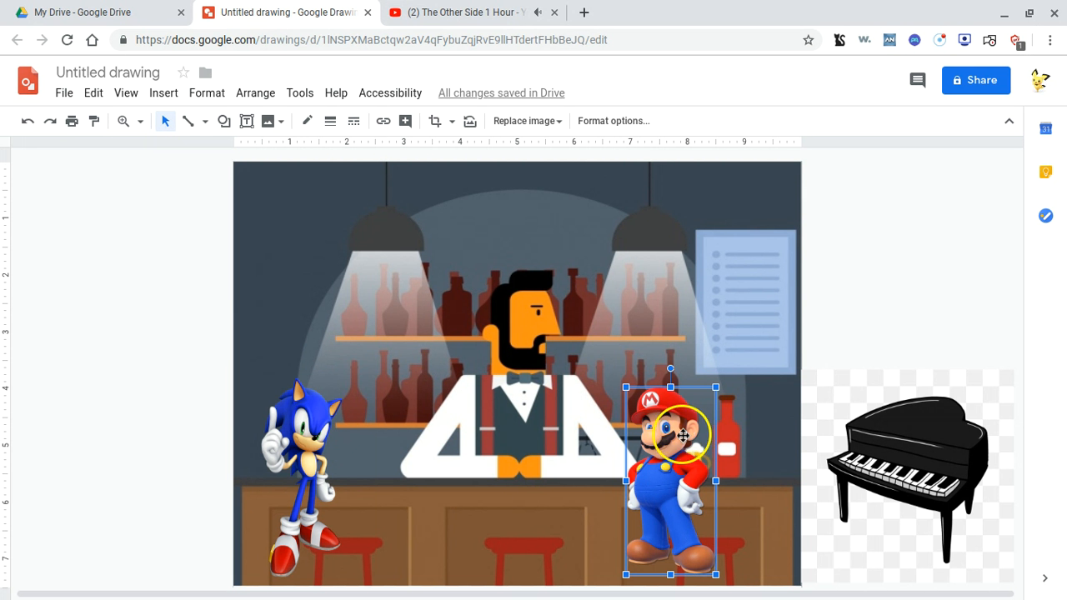
left_click(300, 467)
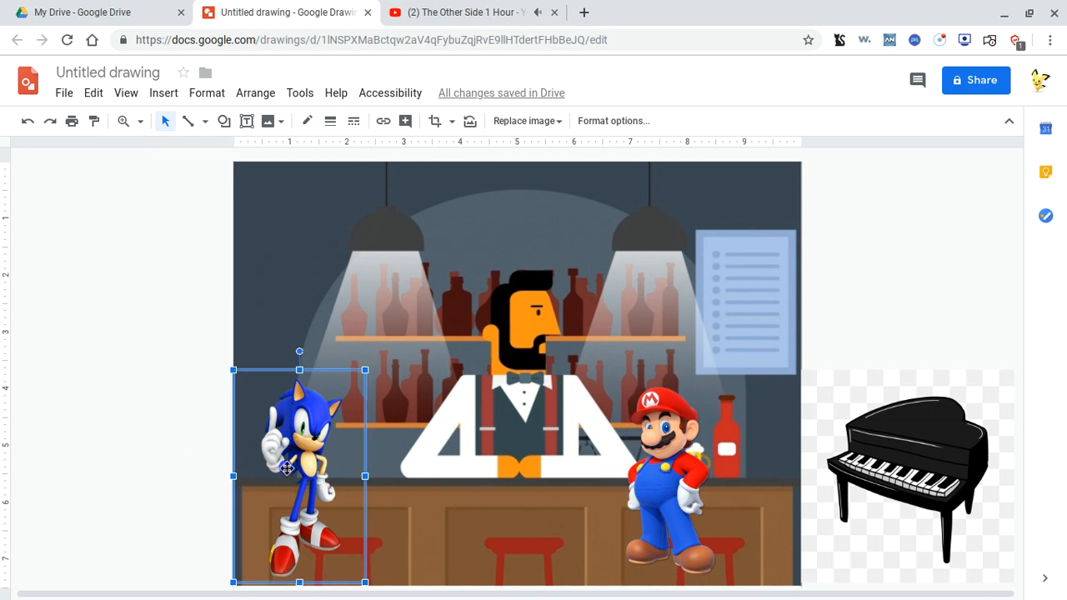
left_click_drag(300, 467, 451, 467)
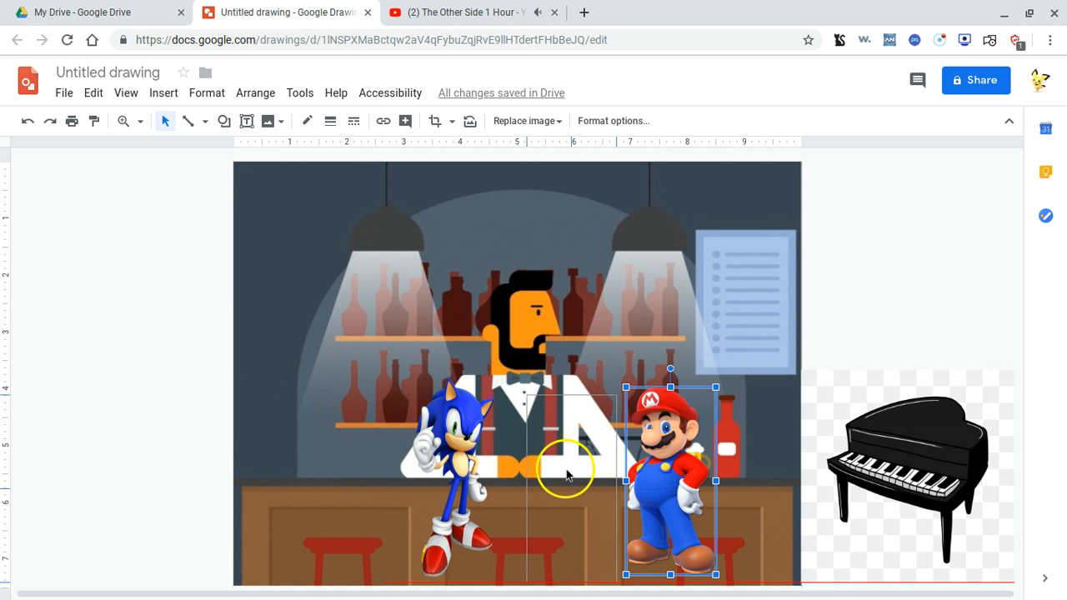
Move Mario left next to Sonic, check both characters, and nudge Sonic right against Mario.
left_click_drag(671, 481, 575, 481)
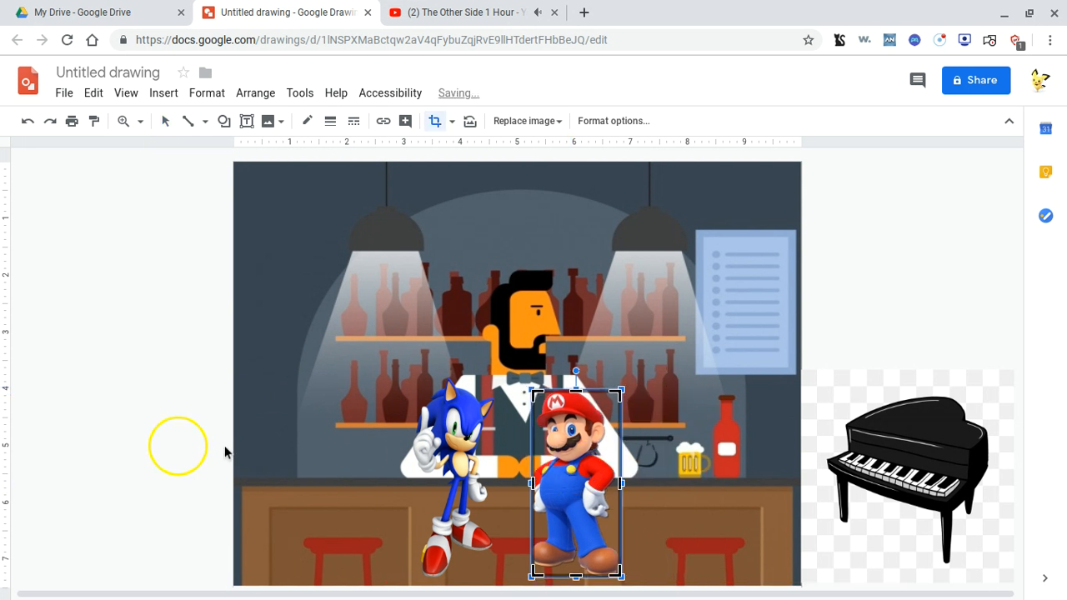
left_click(454, 442)
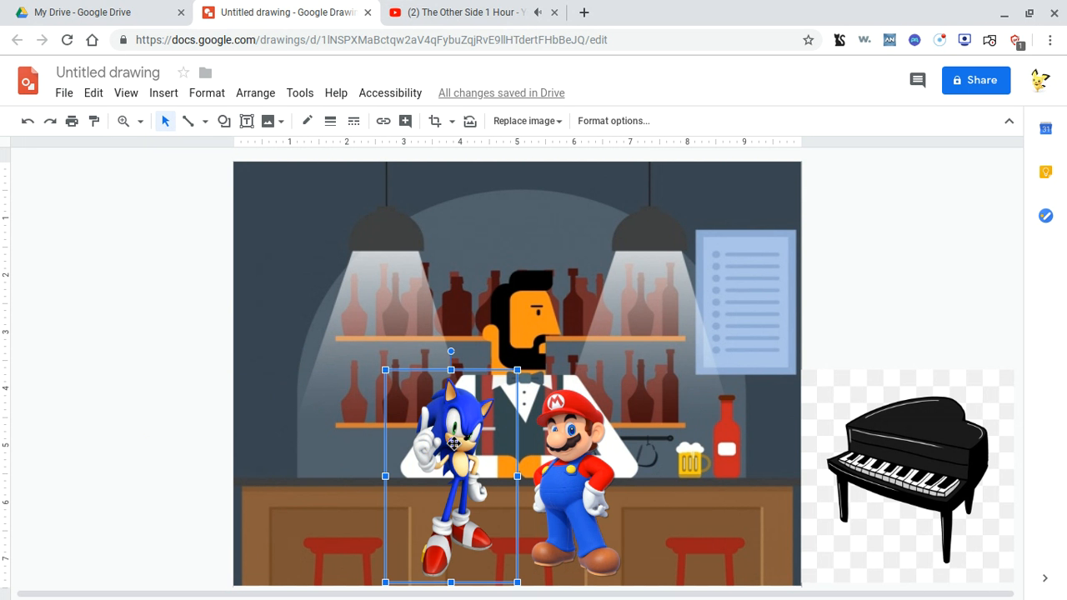
mouse_move(442, 481)
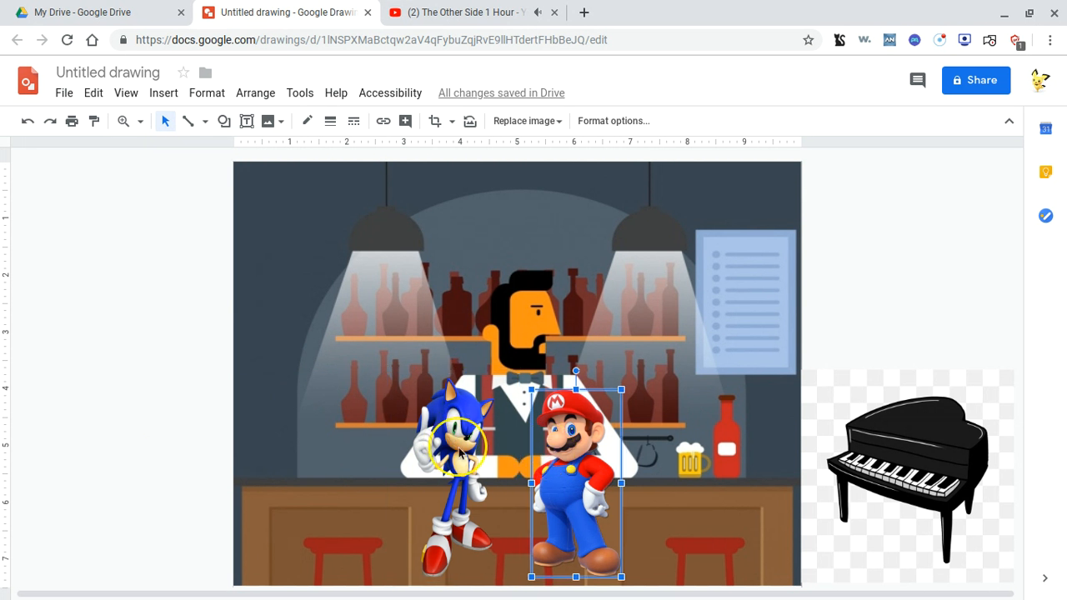
left_click(459, 451)
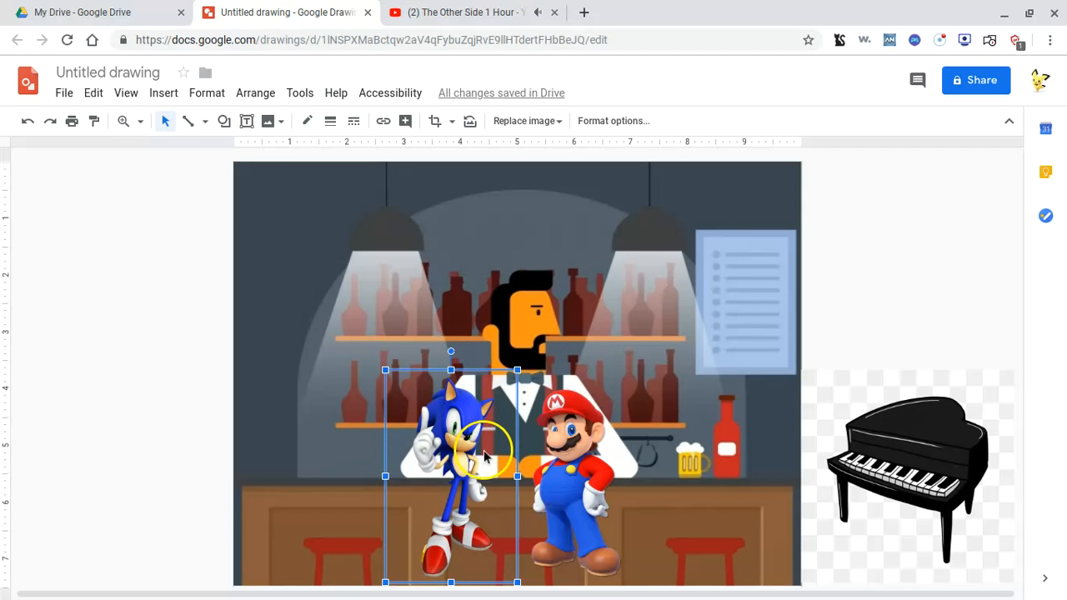
left_click(575, 467)
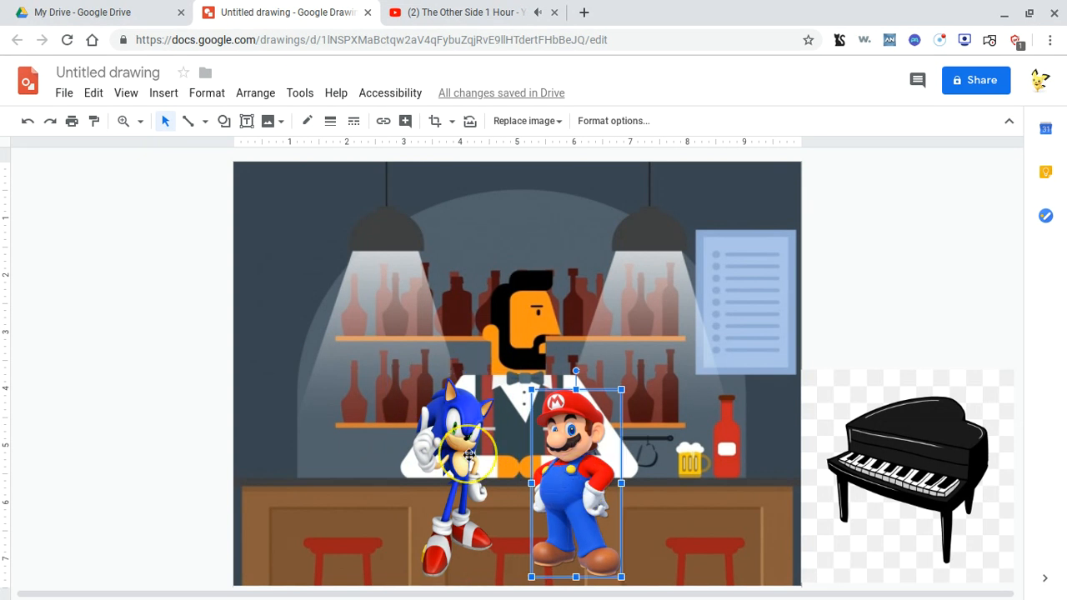
left_click(467, 454)
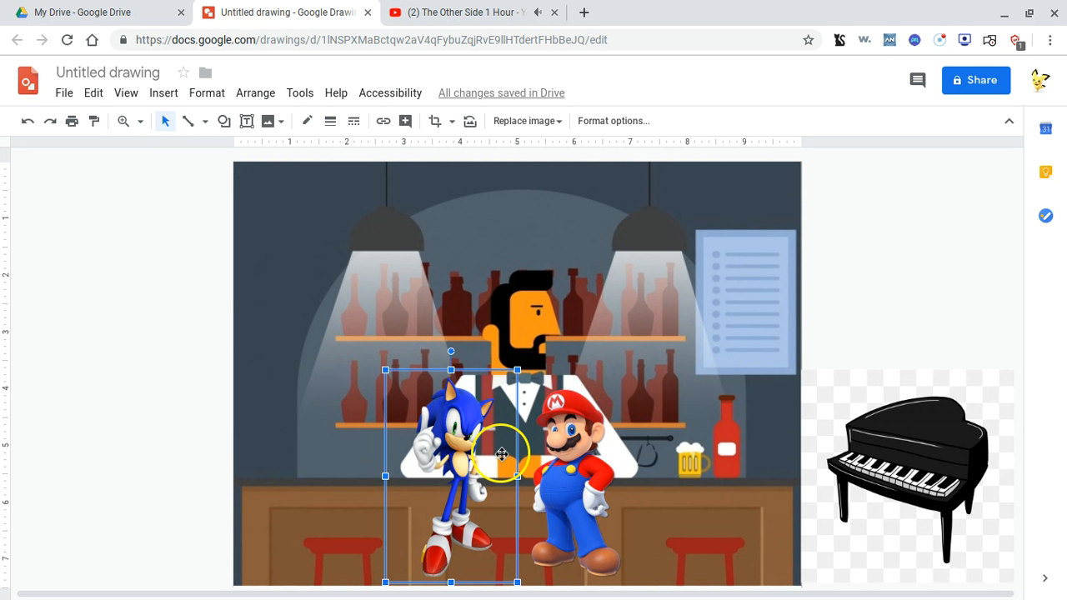
left_click_drag(500, 454, 601, 463)
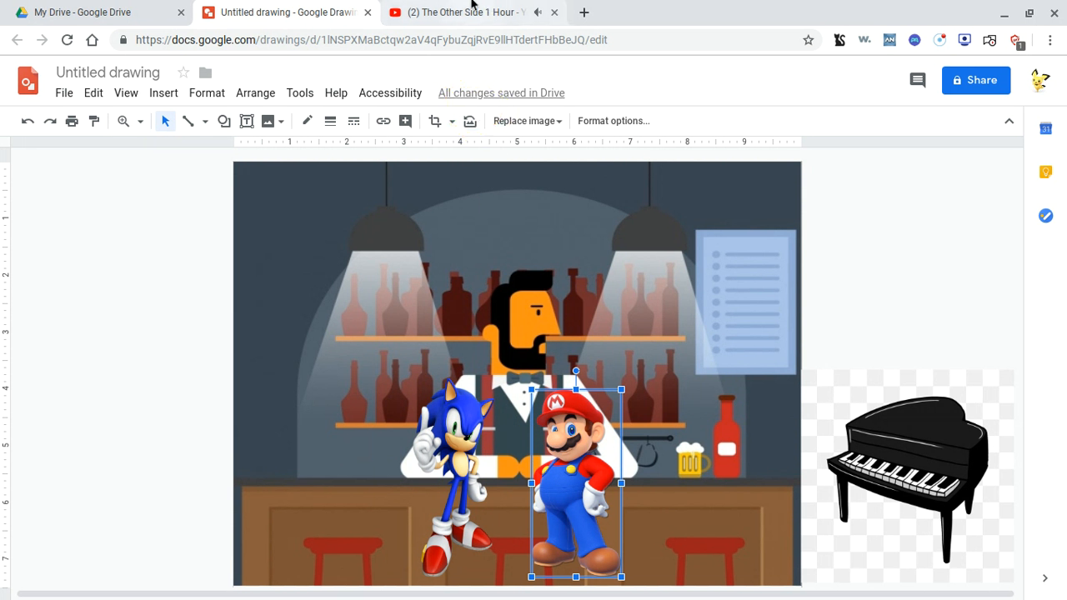
Visit the YouTube tab to pause the soundtrack, then return to the drawing.
left_click(457, 12)
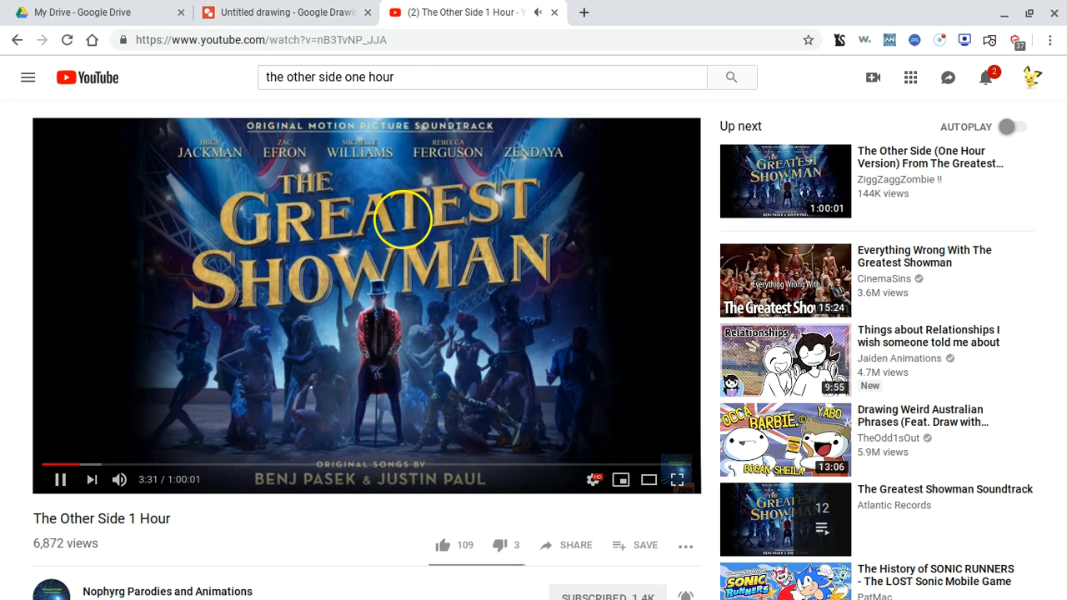
left_click(287, 12)
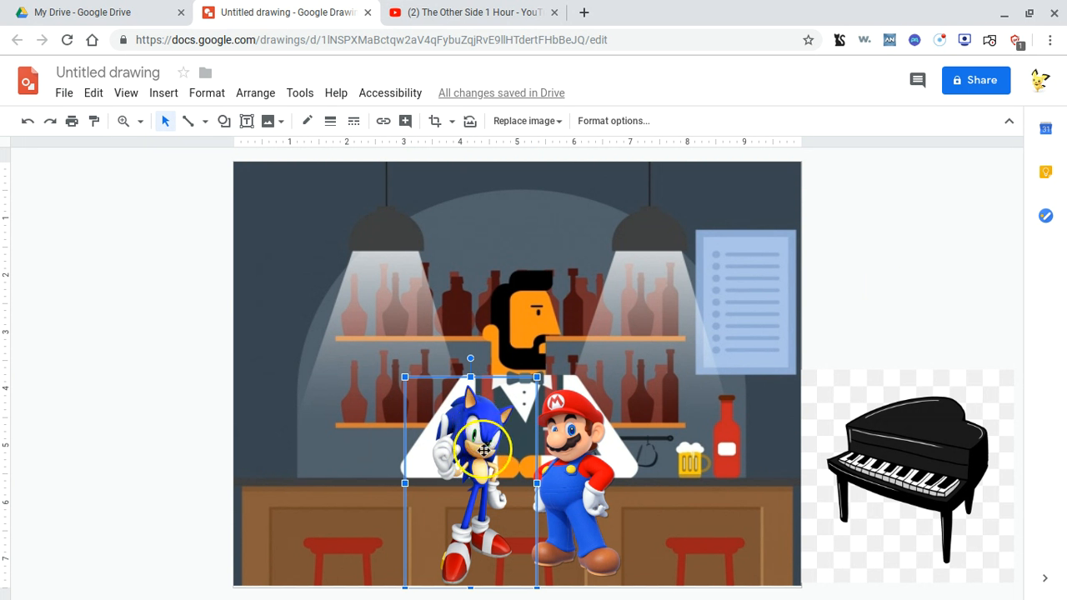
mouse_move(420, 463)
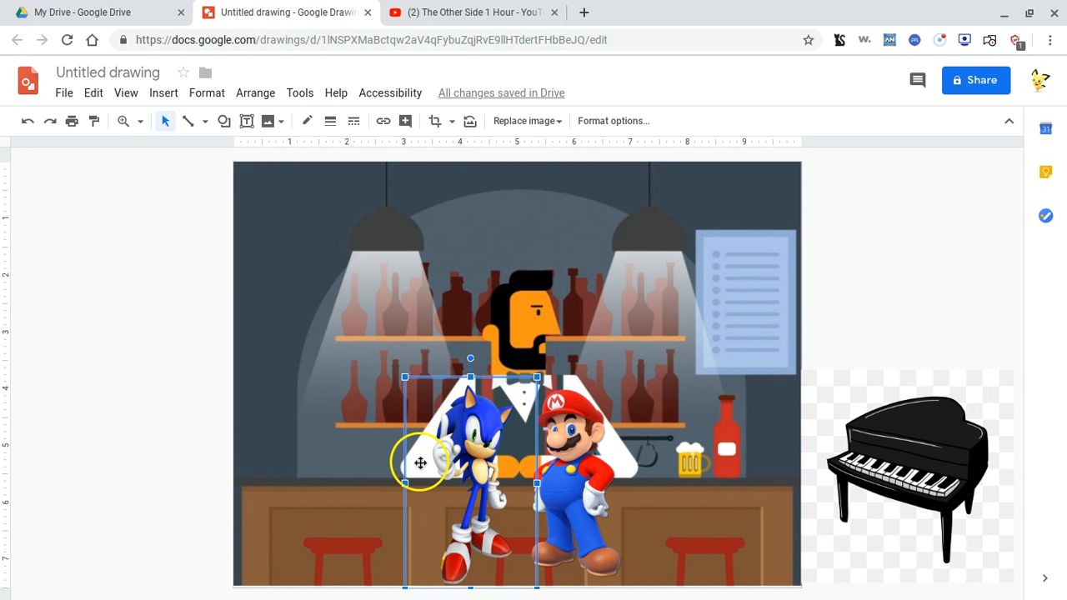
mouse_move(471, 467)
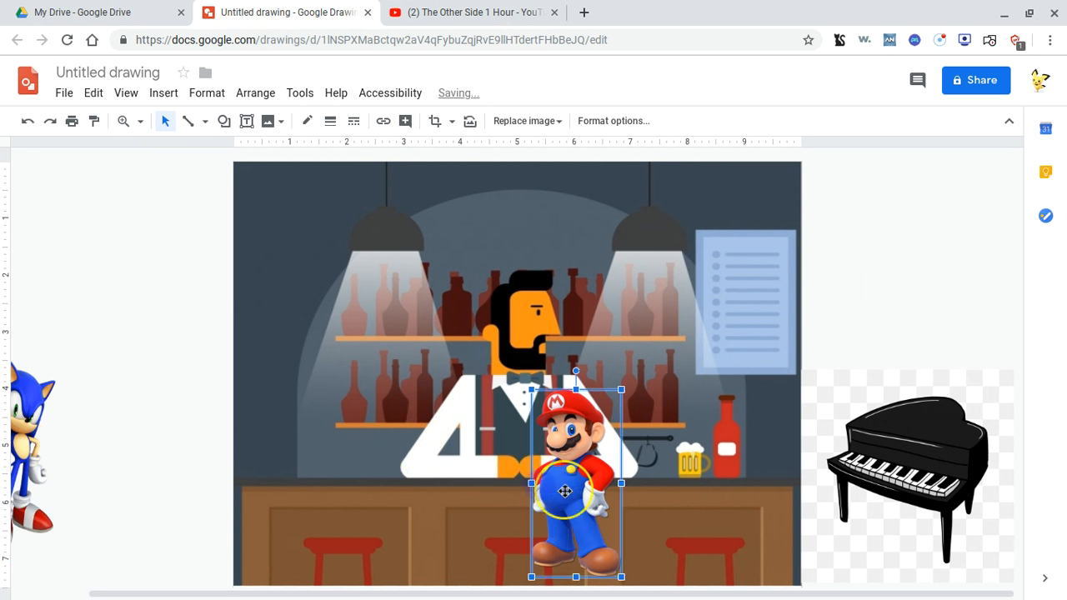
Drag Mario from the bar's centre to the far left edge, following Sonic.
left_click_drag(575, 492, 301, 464)
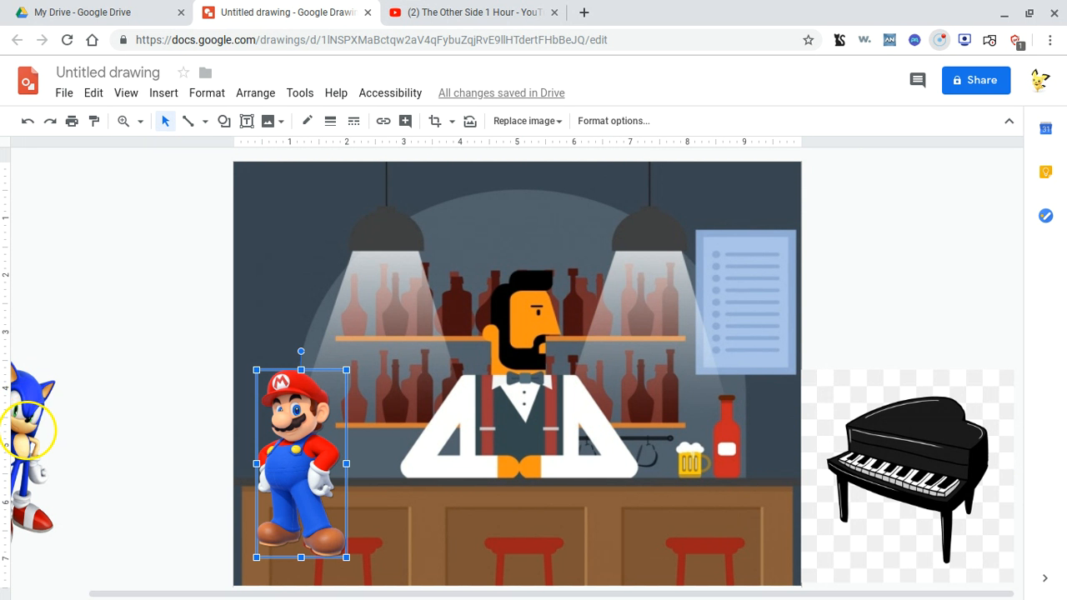
mouse_move(623, 352)
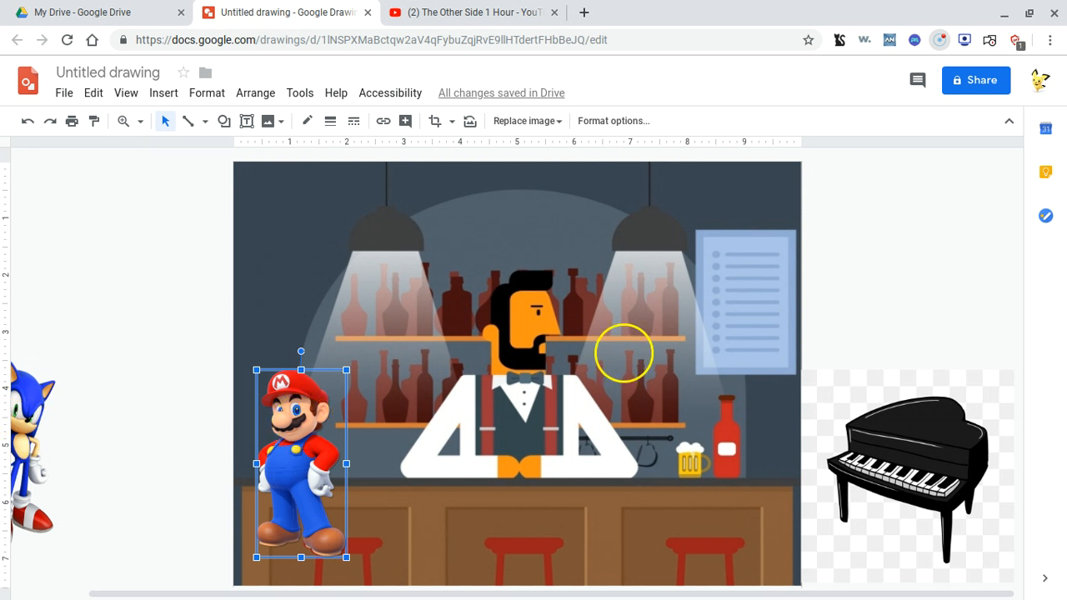